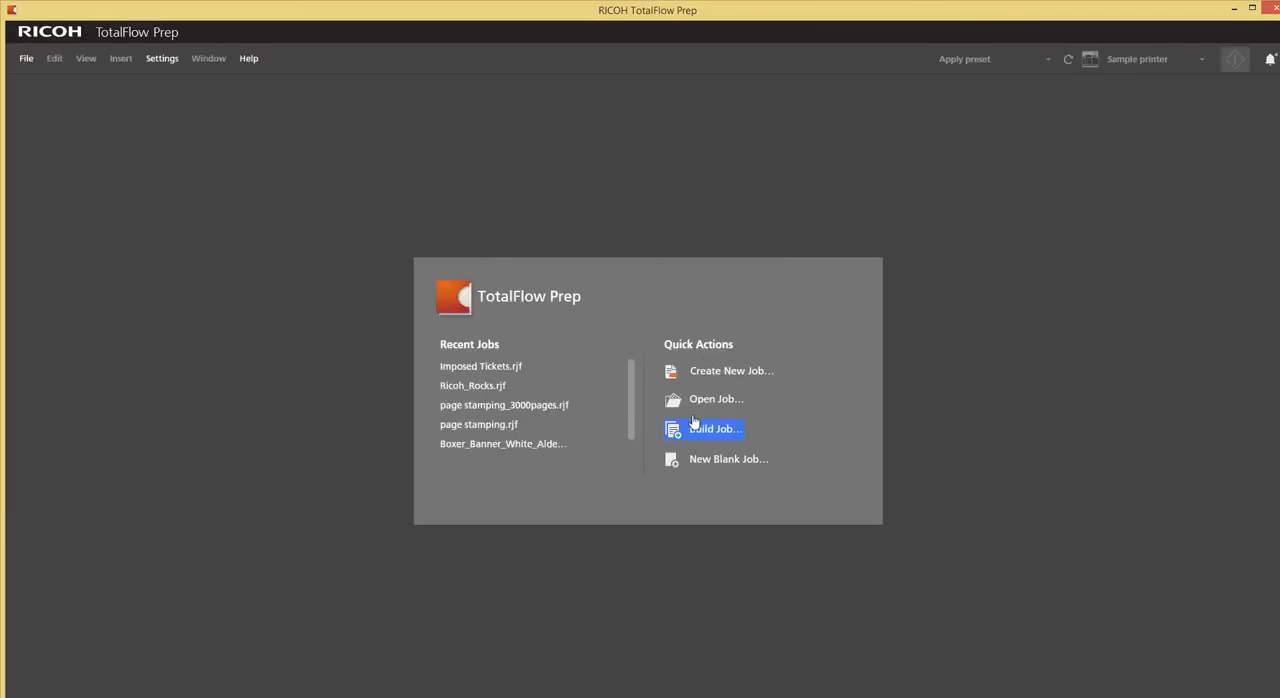
# Build a new job from the Original_Event-Tickets_12x18_clear single-page PDF.
pyautogui.click(712, 428)
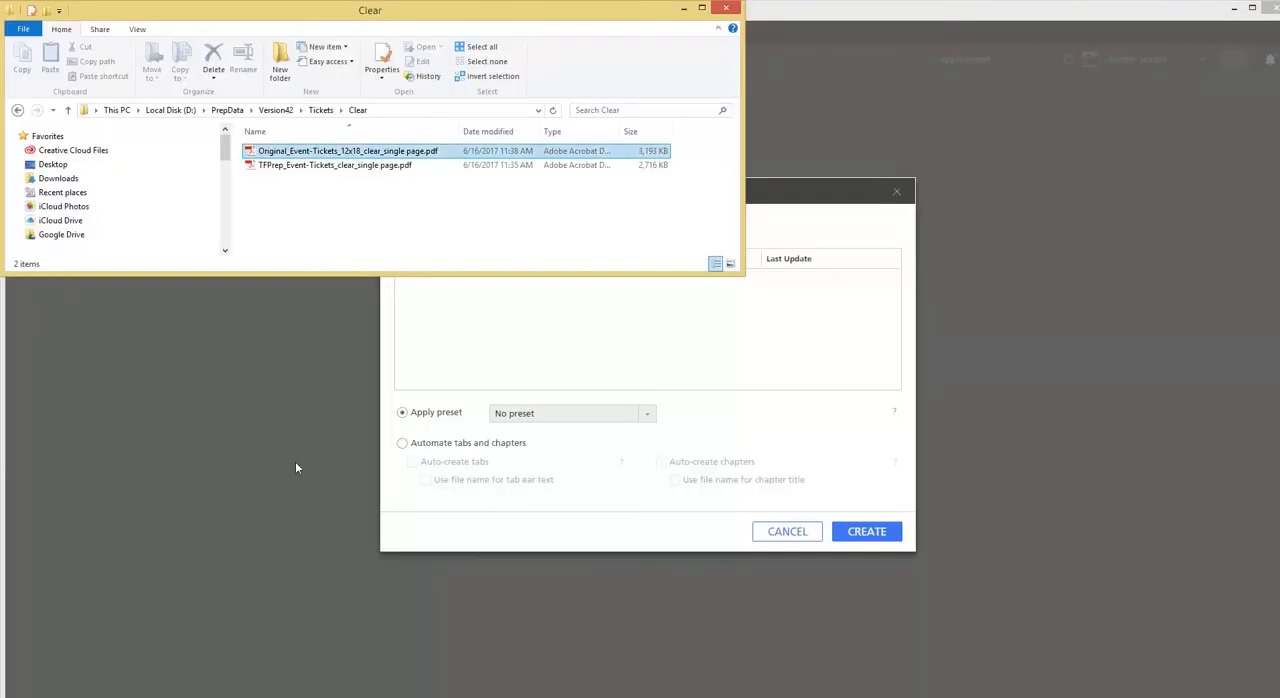
pyautogui.click(347, 150)
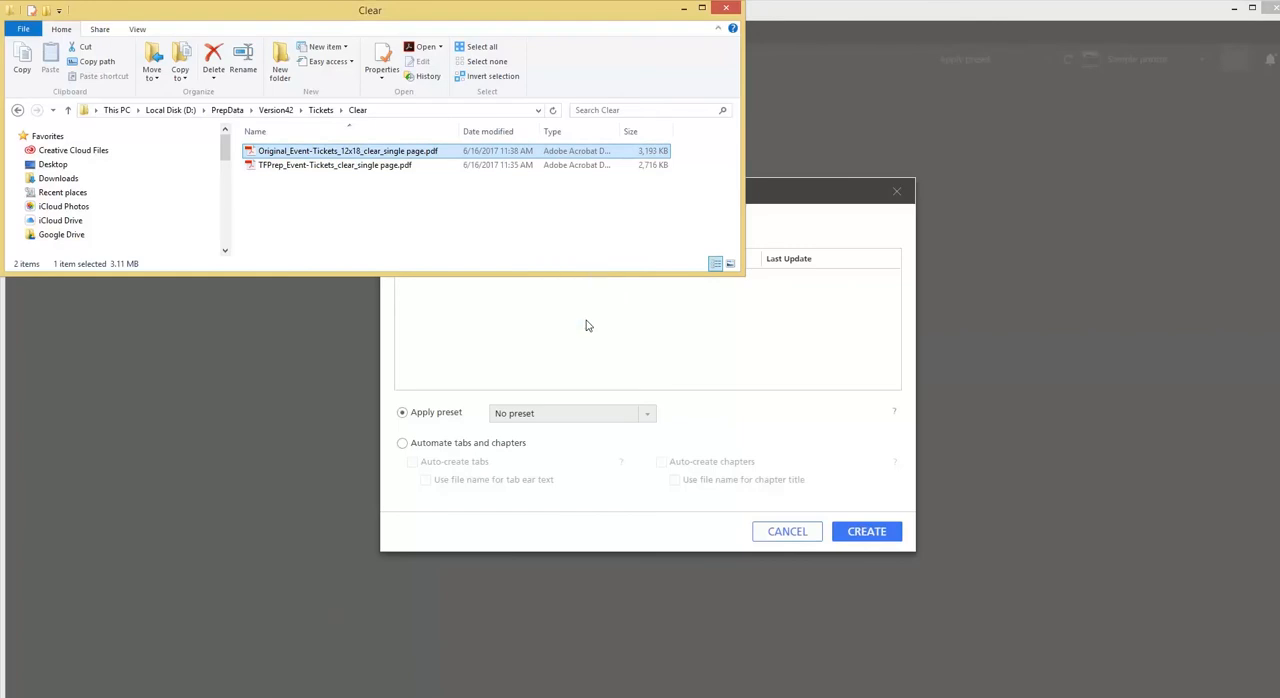
pyautogui.click(866, 531)
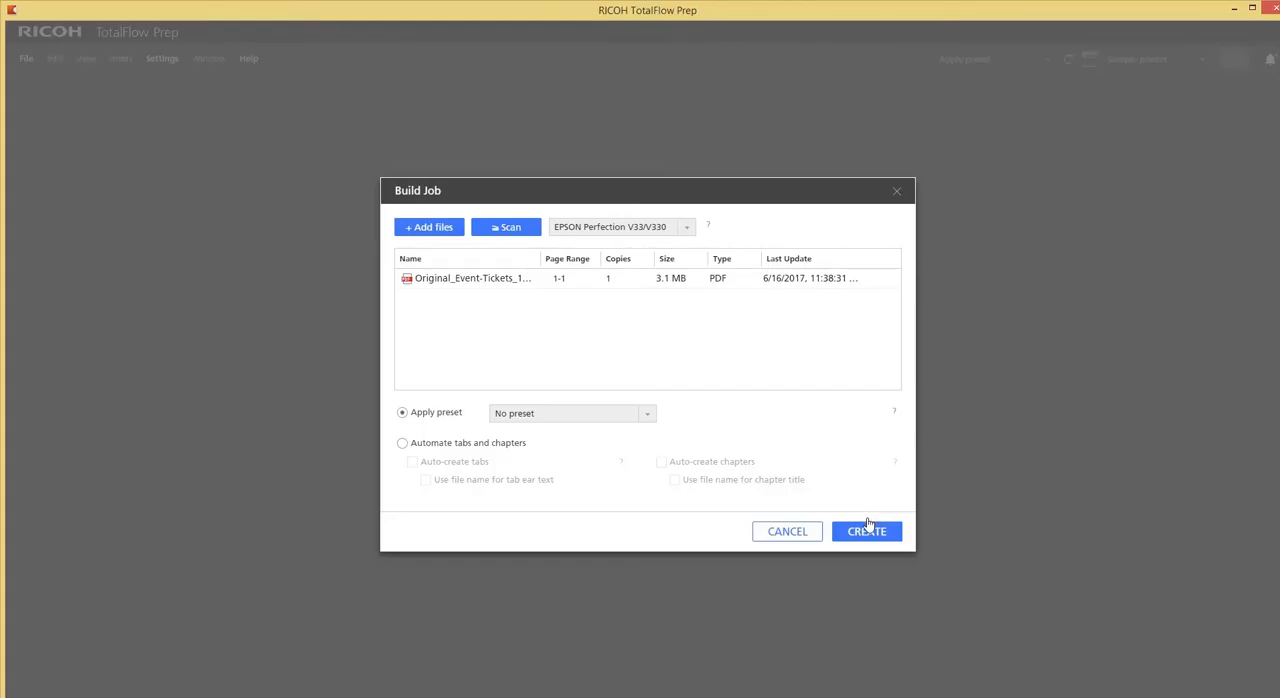
pyautogui.click(866, 531)
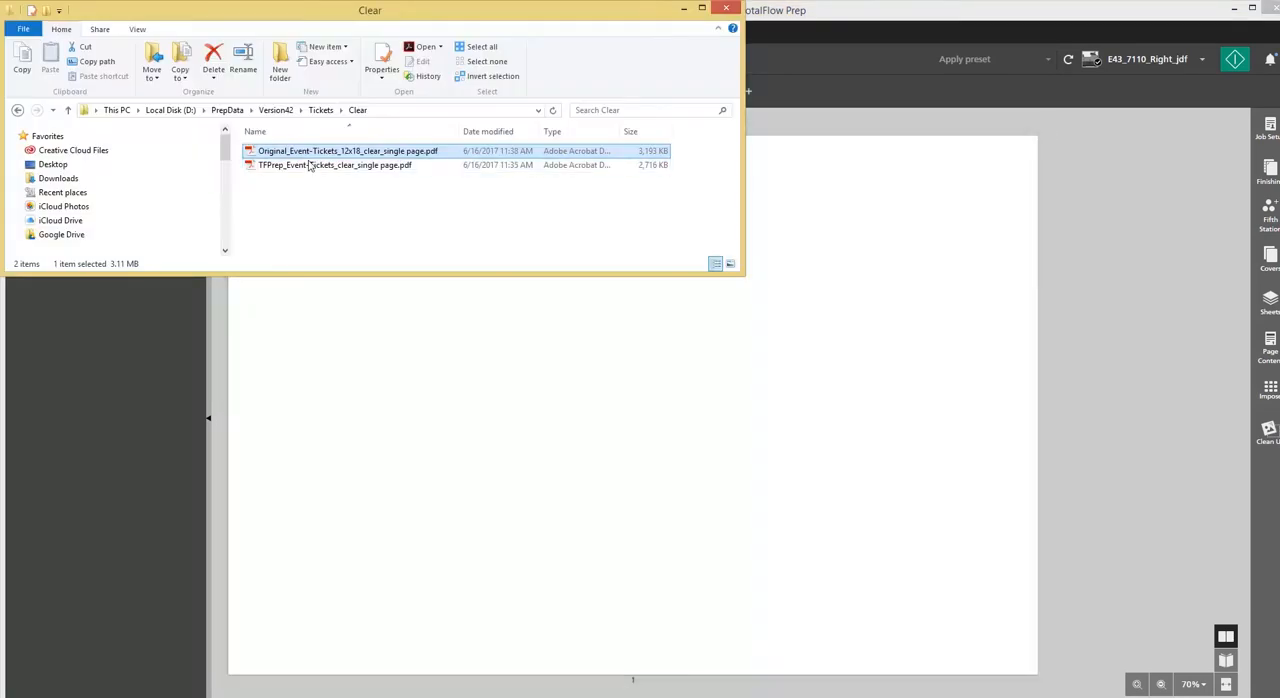
# Open the original tickets PDF in Acrobat and sample a ticket's ink coverage with the eyedropper.
pyautogui.doubleClick(347, 150)
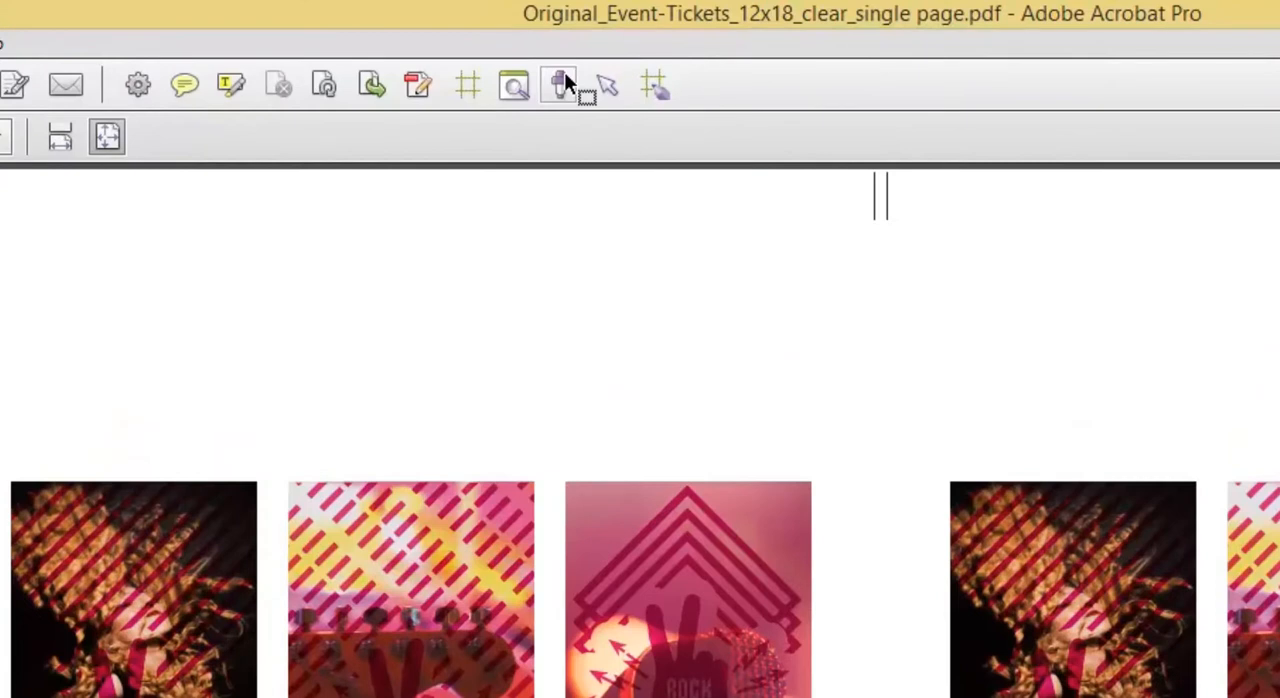
pyautogui.click(560, 84)
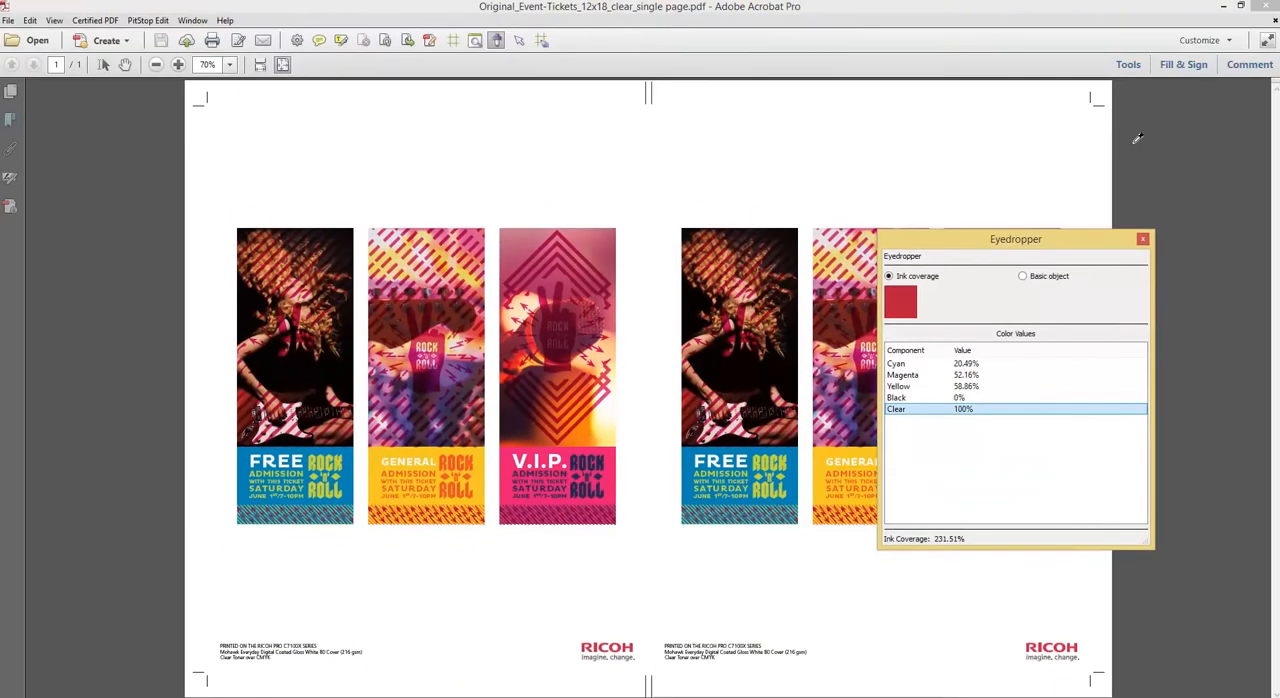
pyautogui.moveTo(1177, 137)
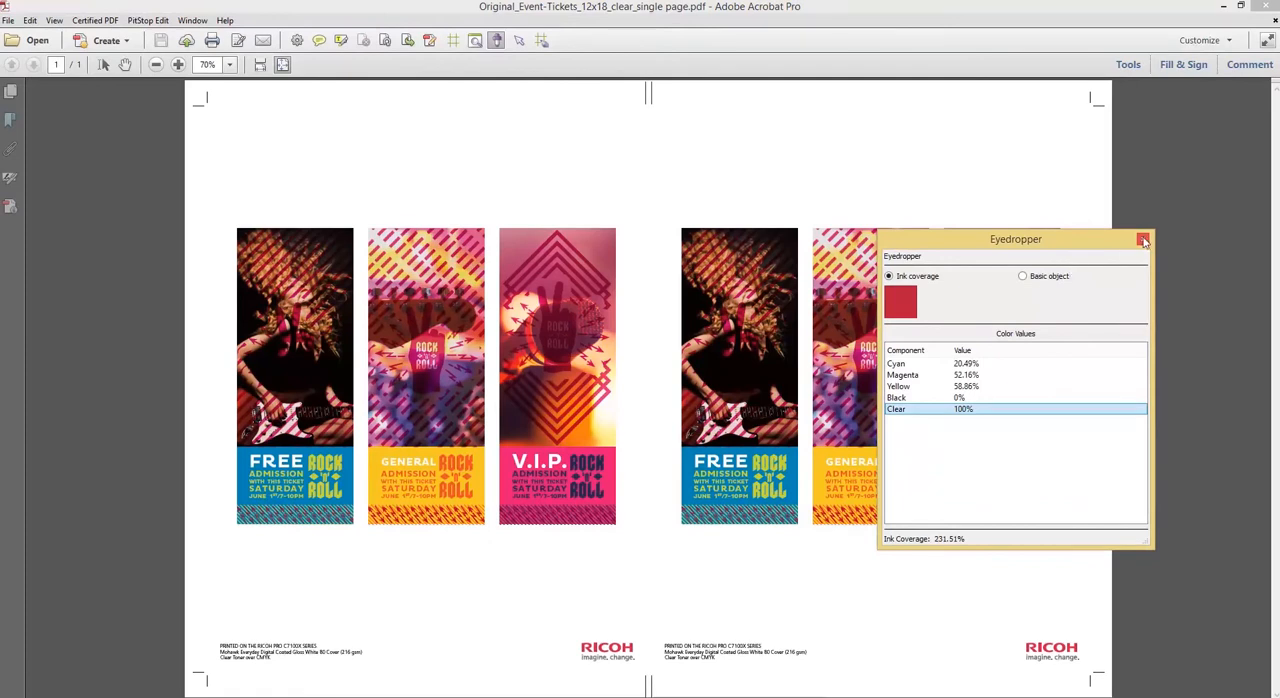
pyautogui.click(1143, 240)
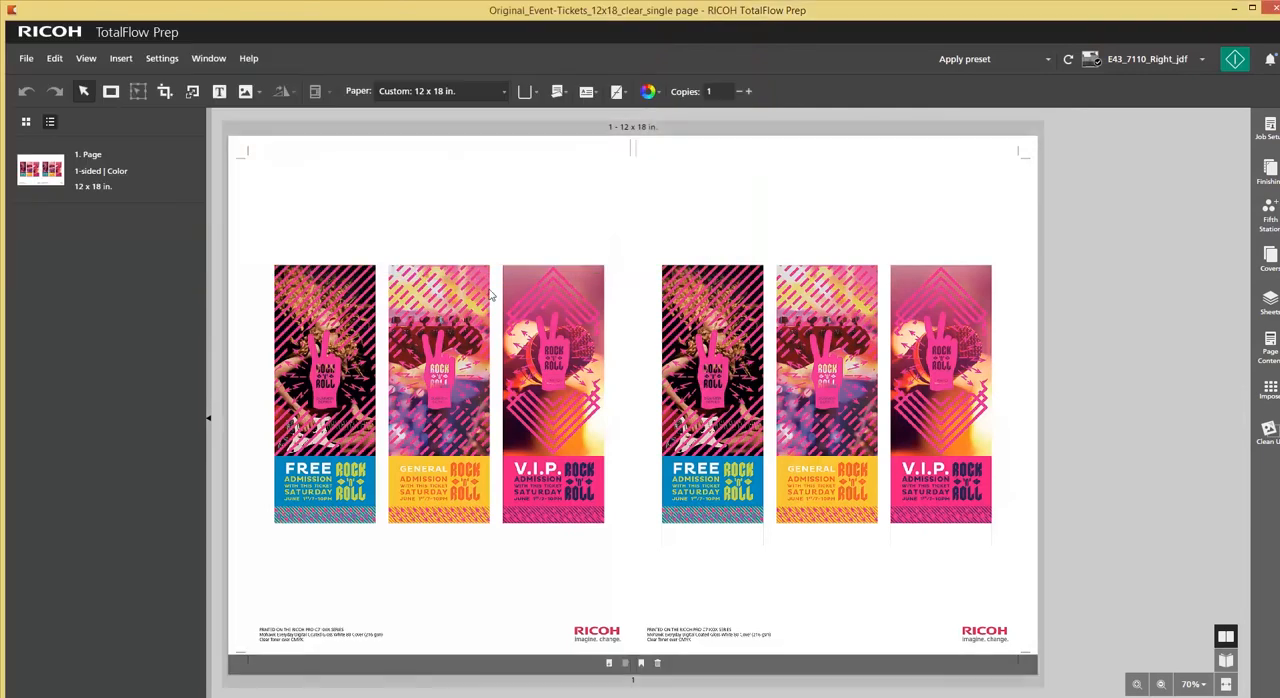
pyautogui.moveTo(373, 300)
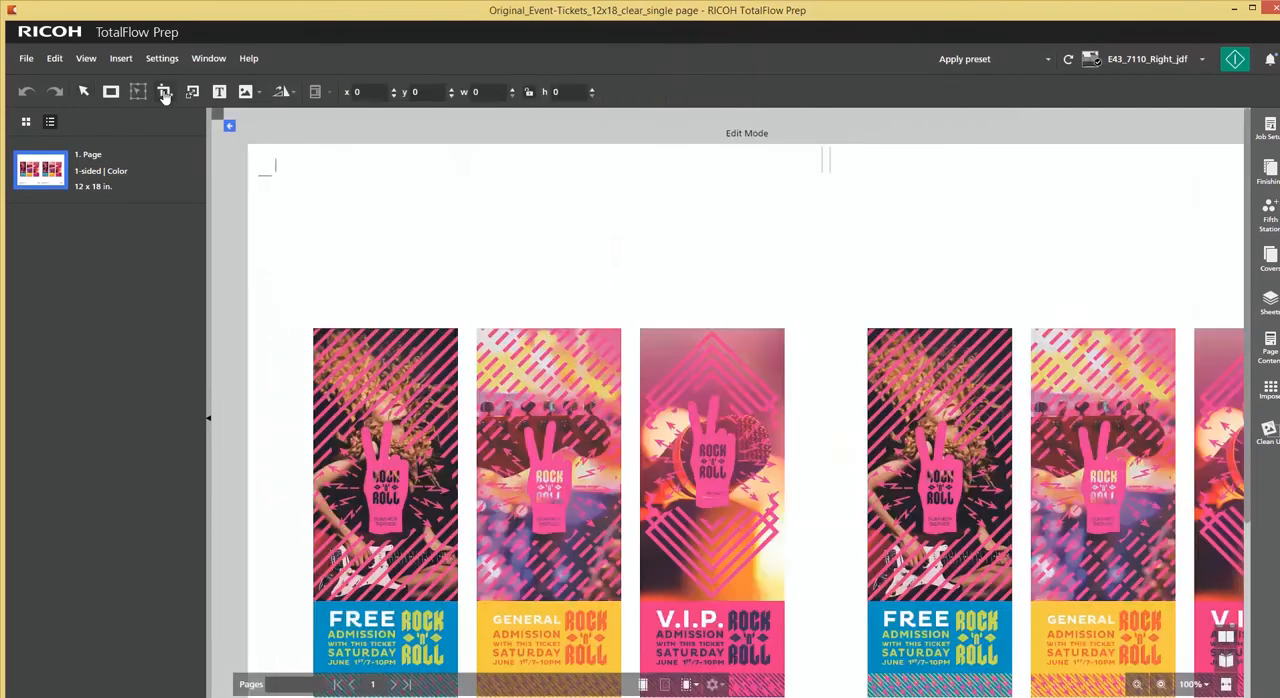
# Crop the page to just the first FREE admission ticket.
pyautogui.click(165, 91)
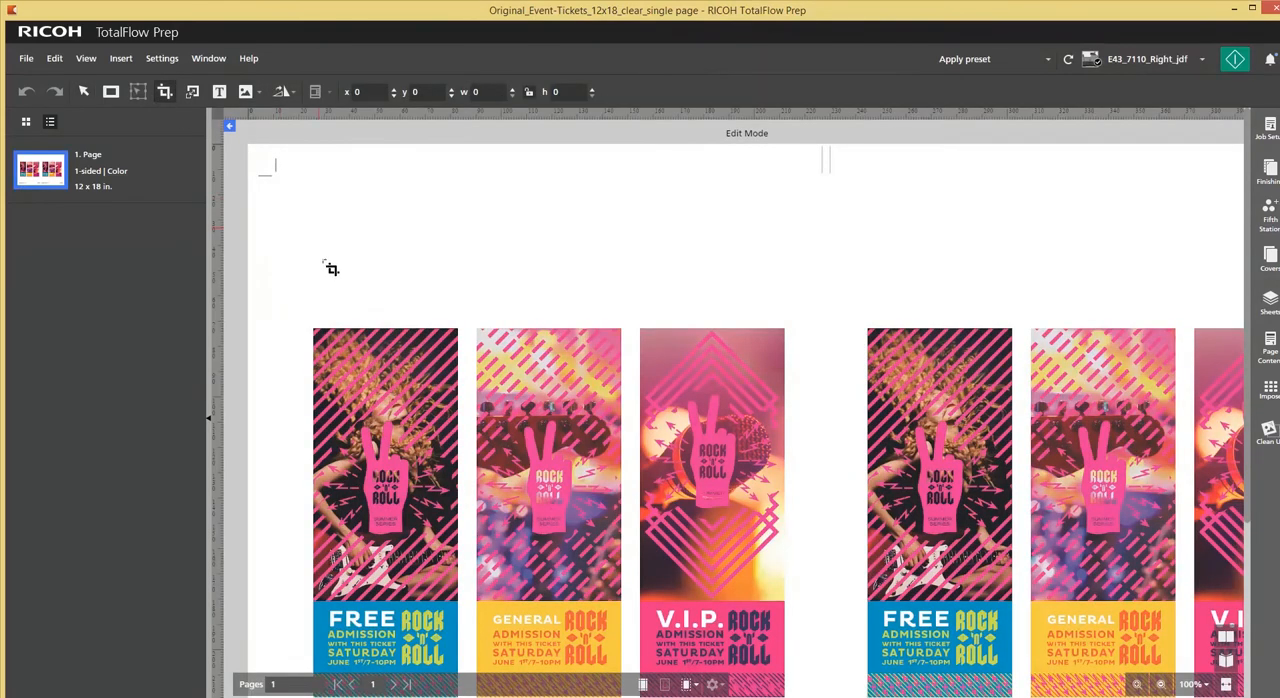
pyautogui.moveTo(322, 336)
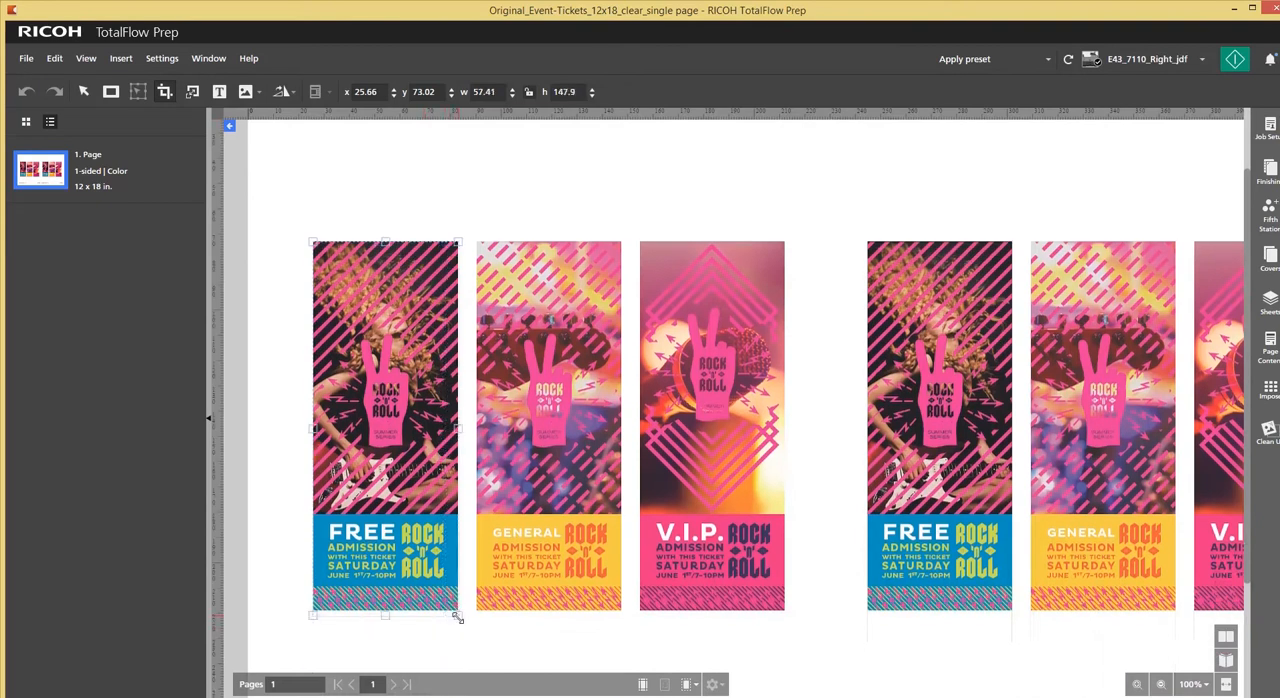
pyautogui.moveTo(458, 617); pyautogui.dragTo(456, 625)
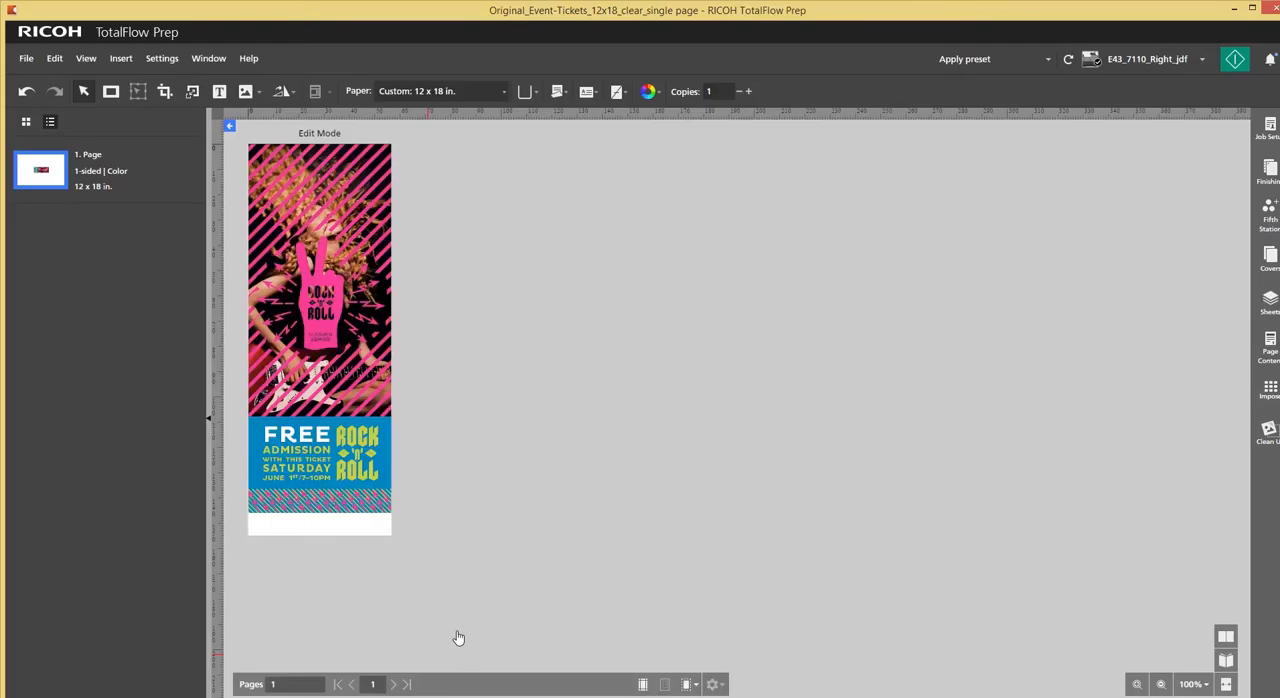
pyautogui.moveTo(491, 464)
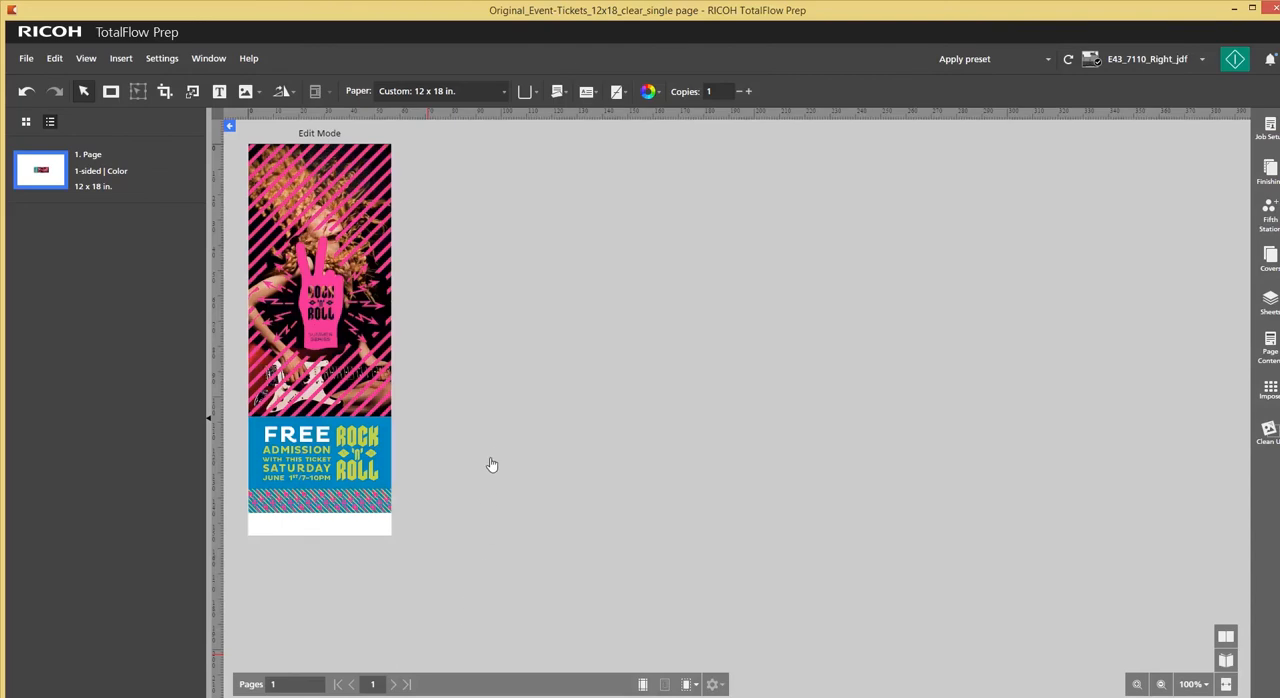
pyautogui.moveTo(504, 124)
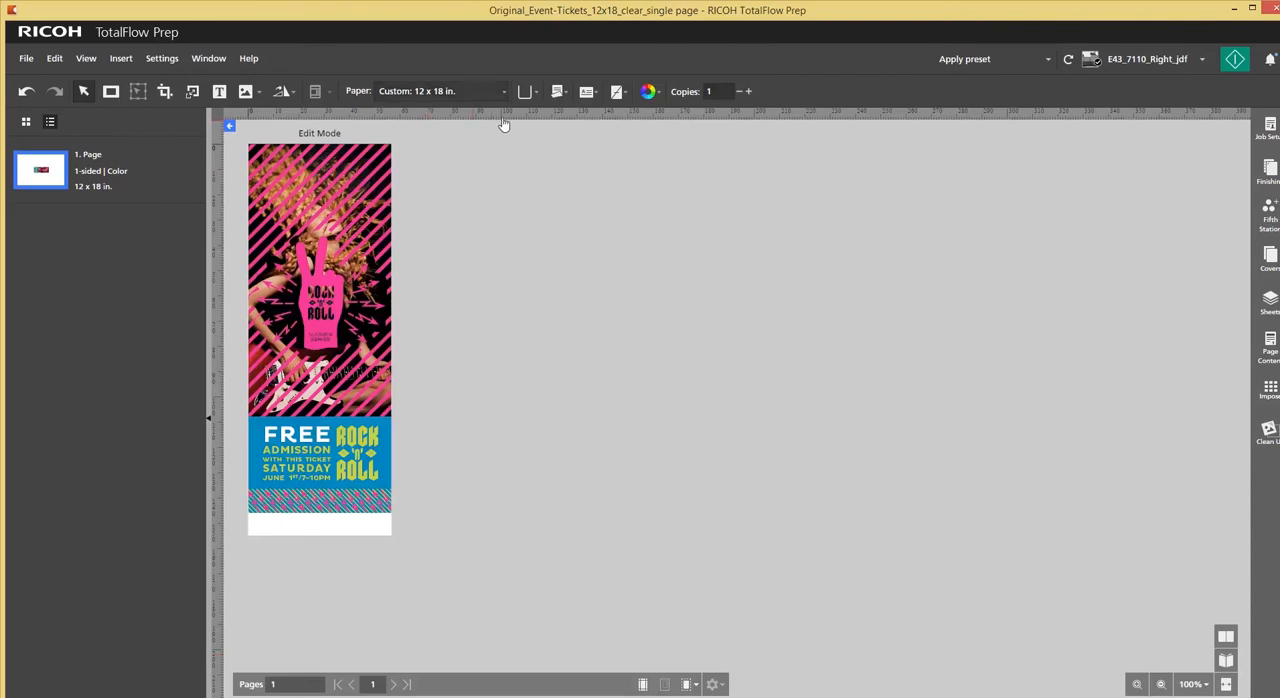
# Set the paper to Auto, giving a custom 57 x 155 mm page.
pyautogui.click(440, 91)
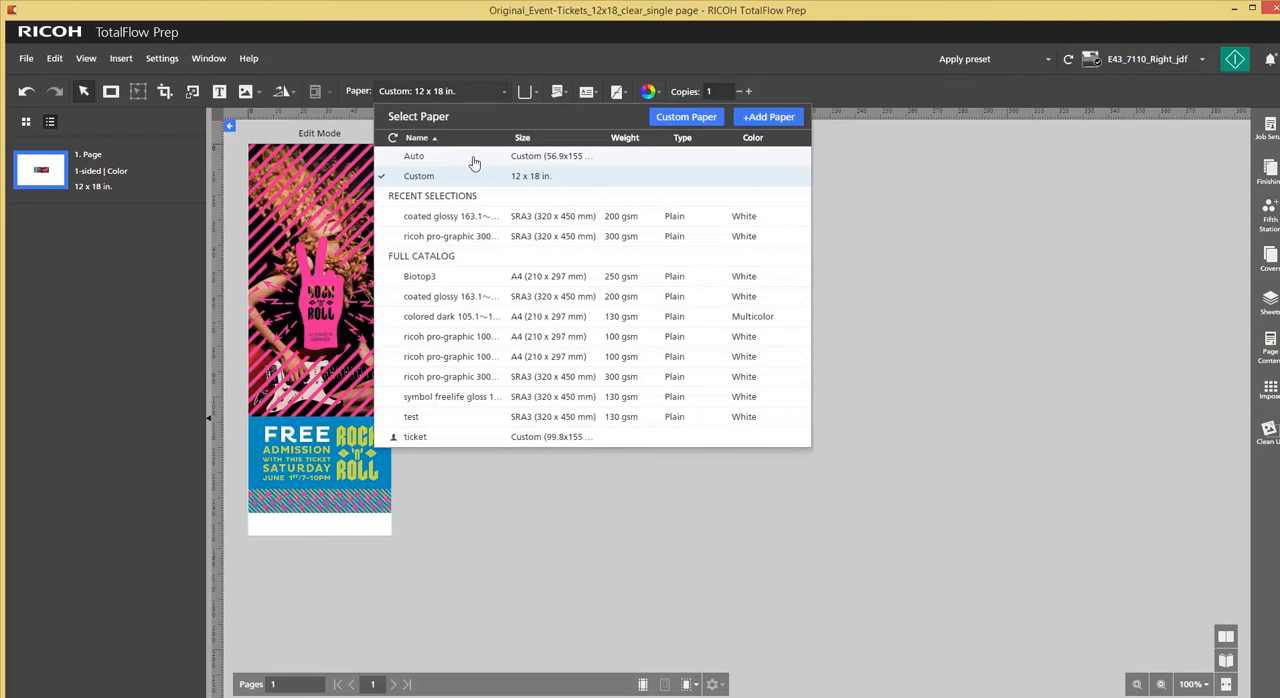
pyautogui.click(413, 156)
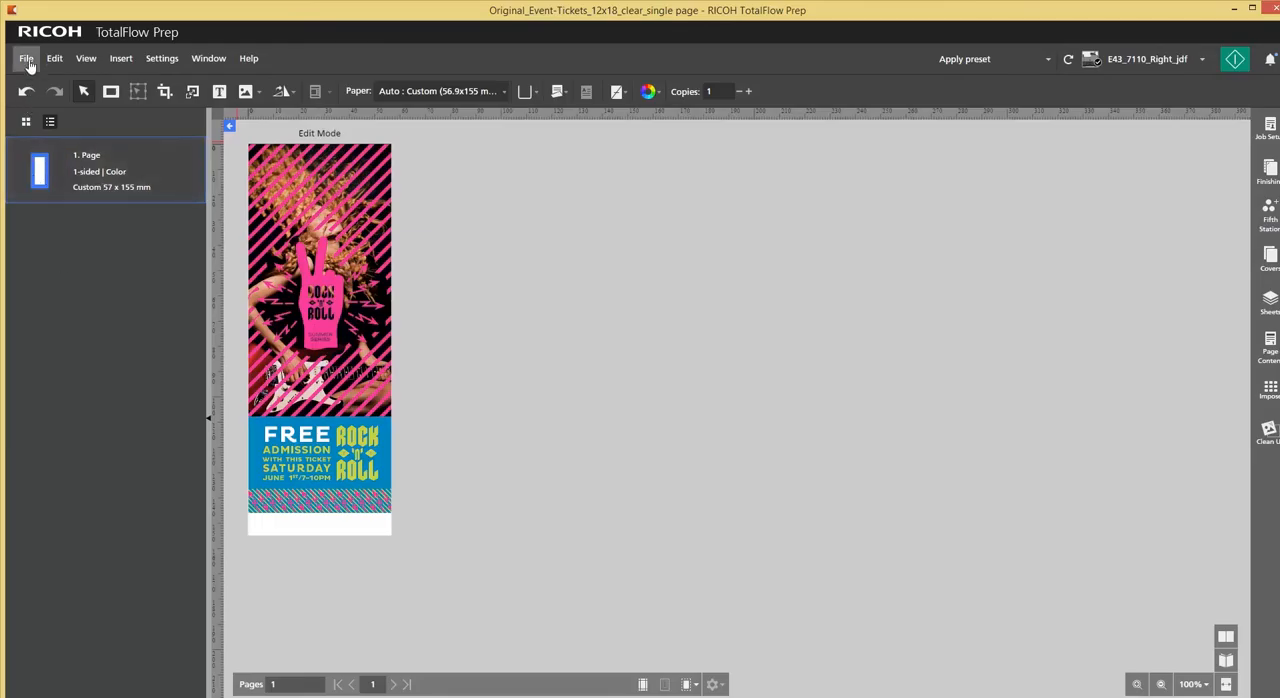
# Save the cropped ticket as PDF 'sample for ticket' in the Clear folder.
pyautogui.click(26, 58)
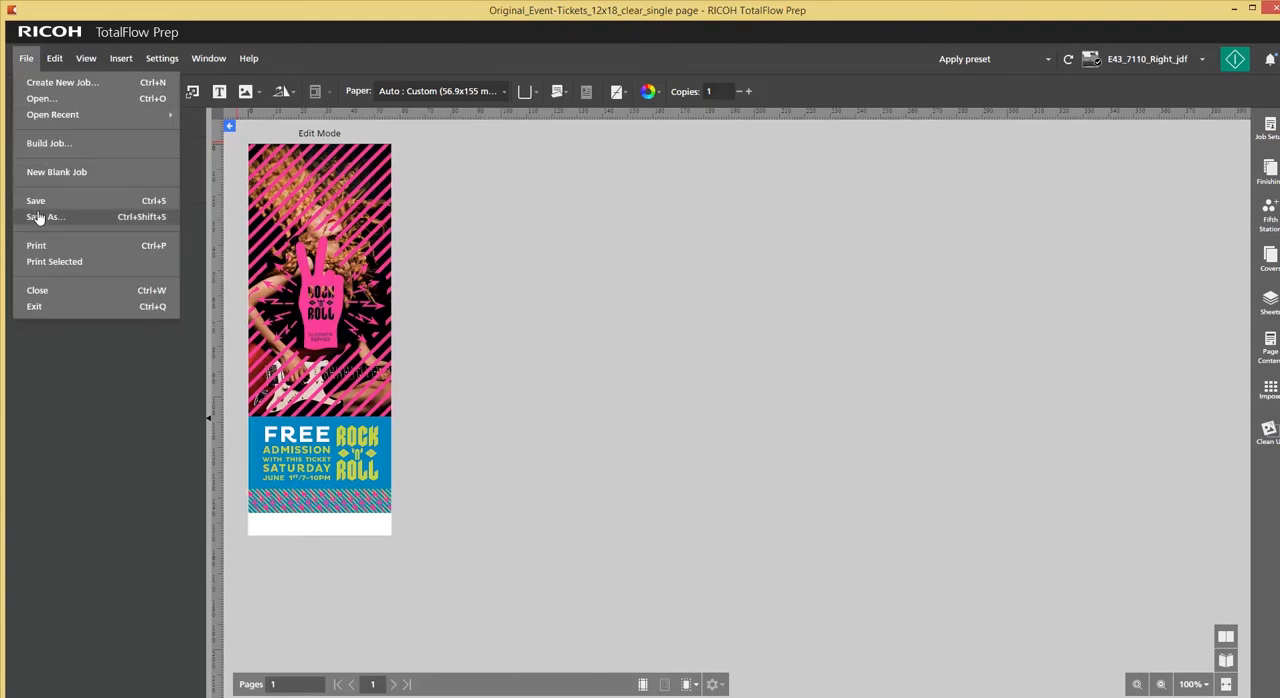
pyautogui.click(36, 200)
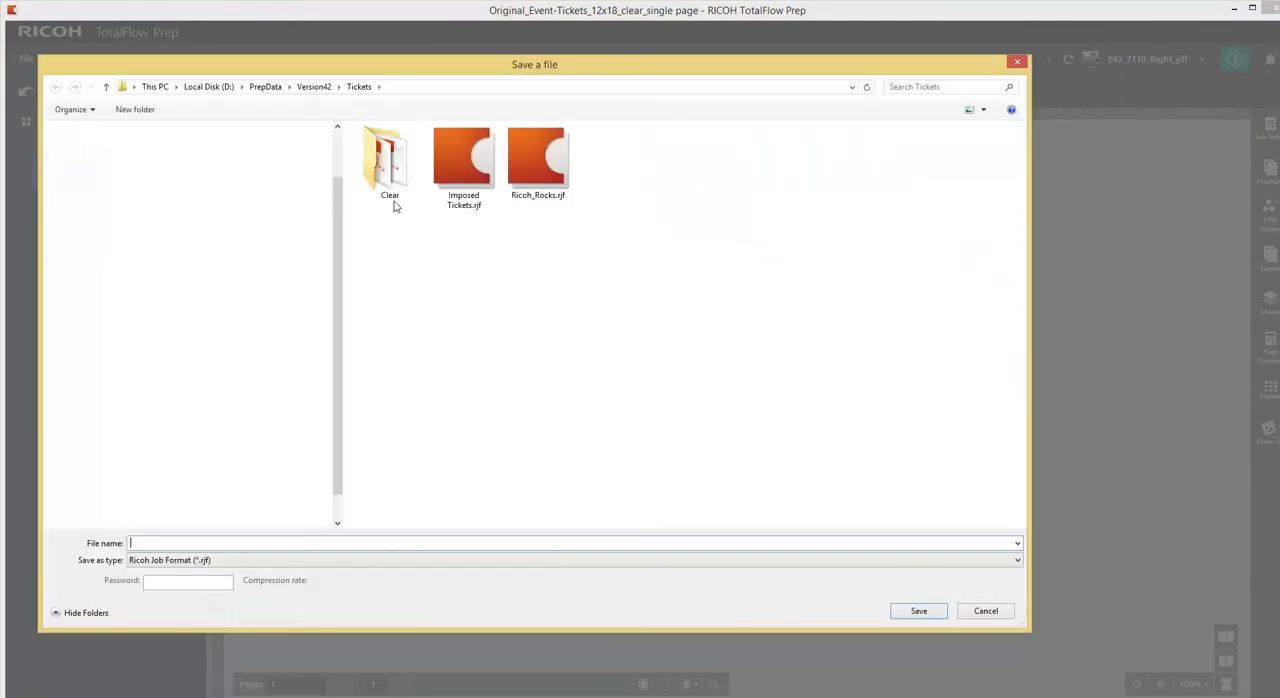
pyautogui.doubleClick(389, 160)
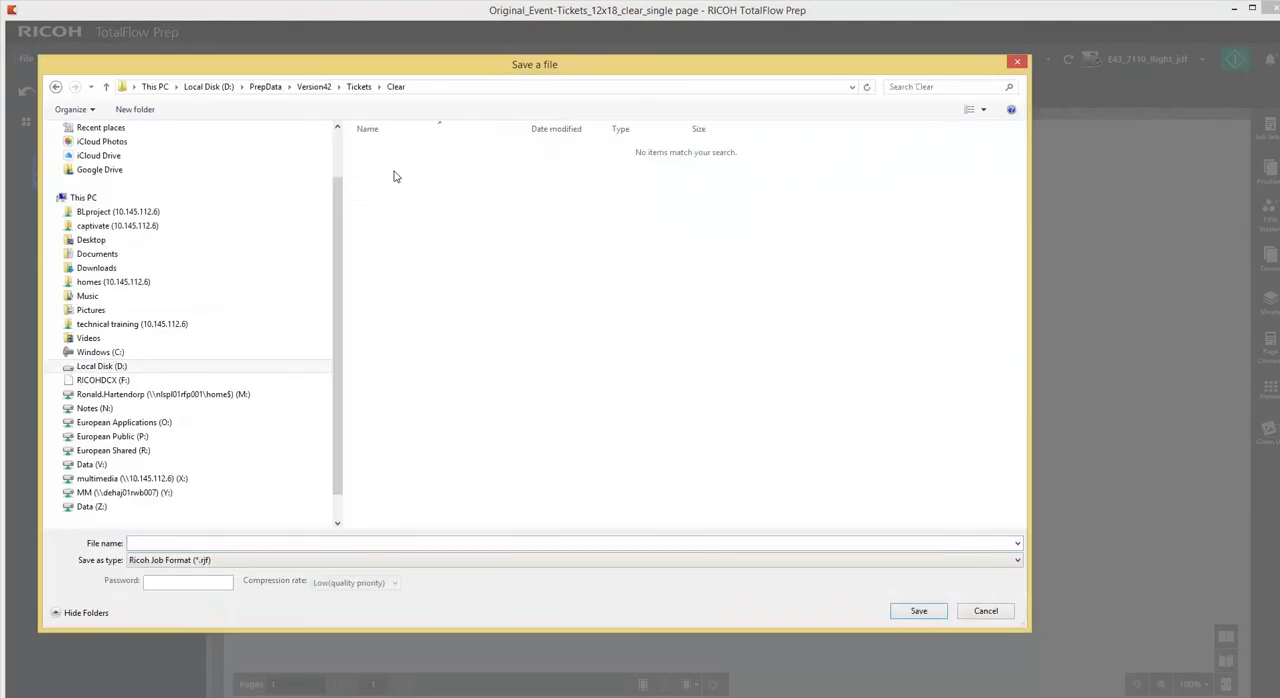
pyautogui.click(91, 506)
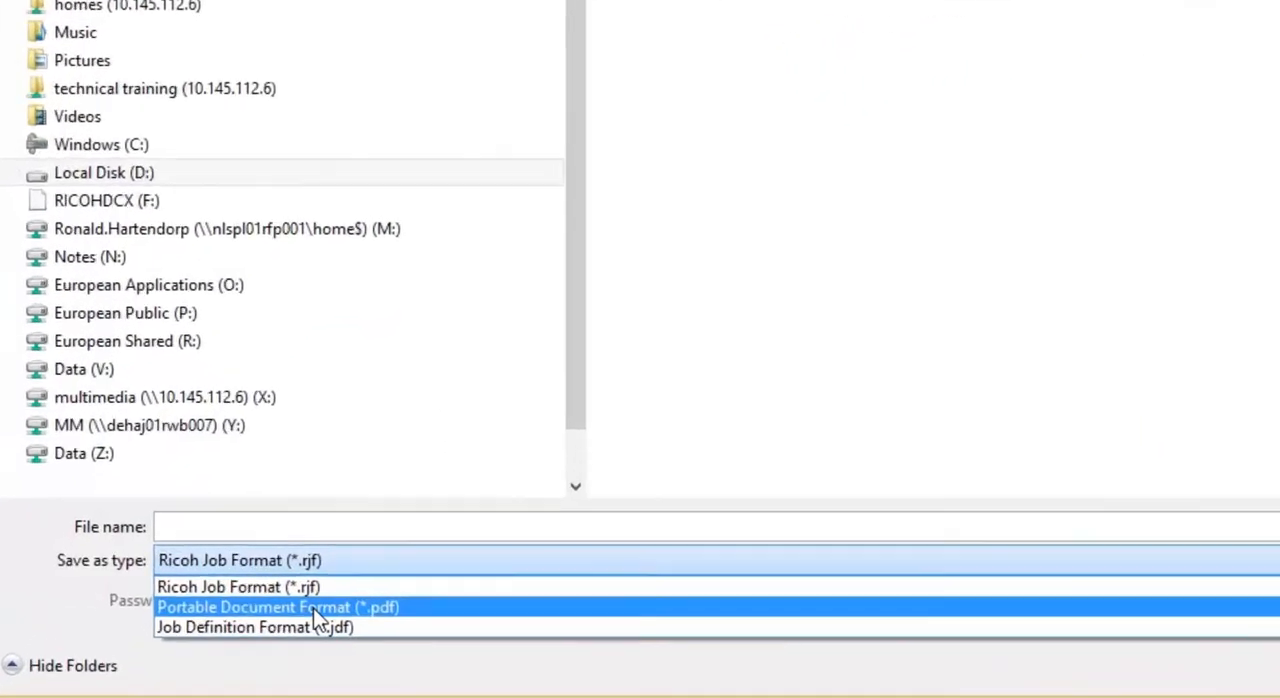
pyautogui.click(279, 607)
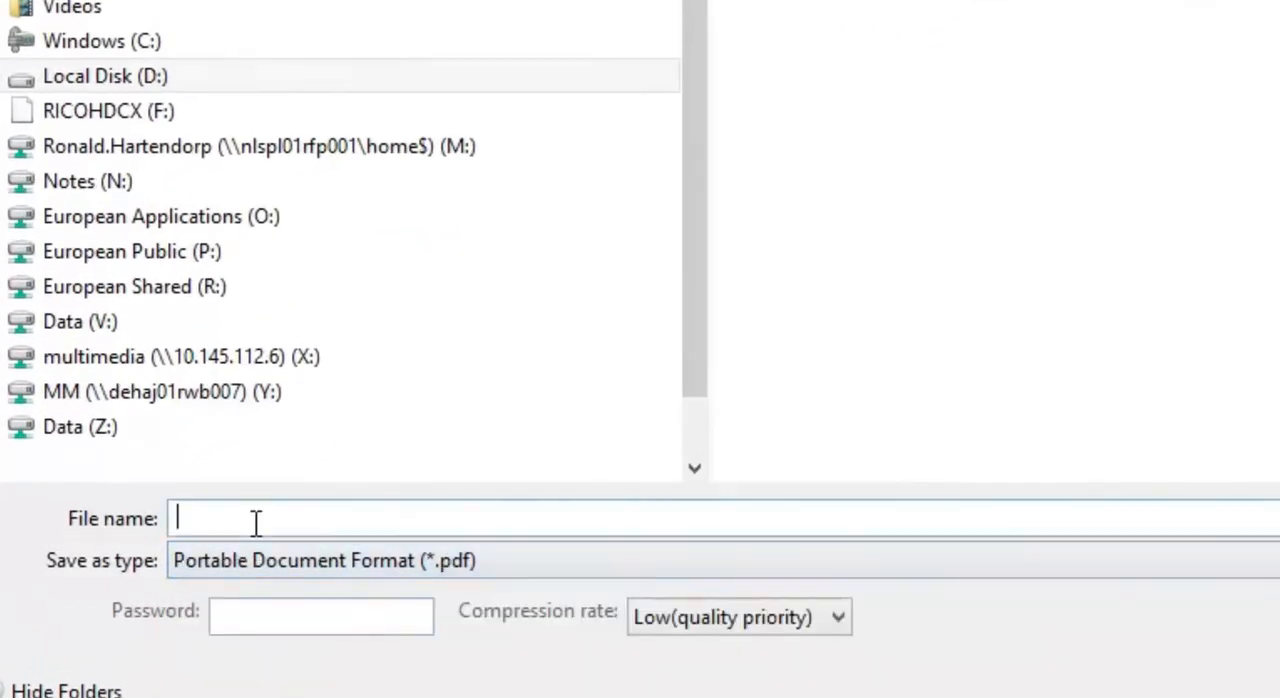
pyautogui.write('sample for')
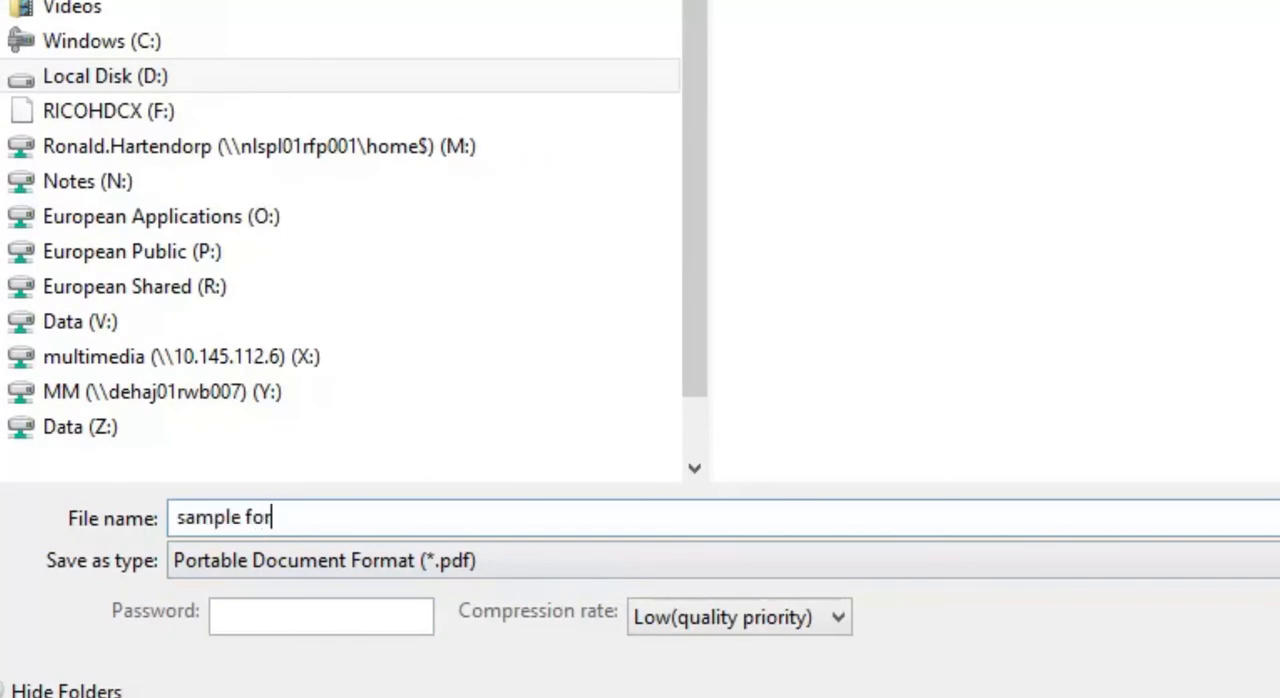
pyautogui.write('ticke')
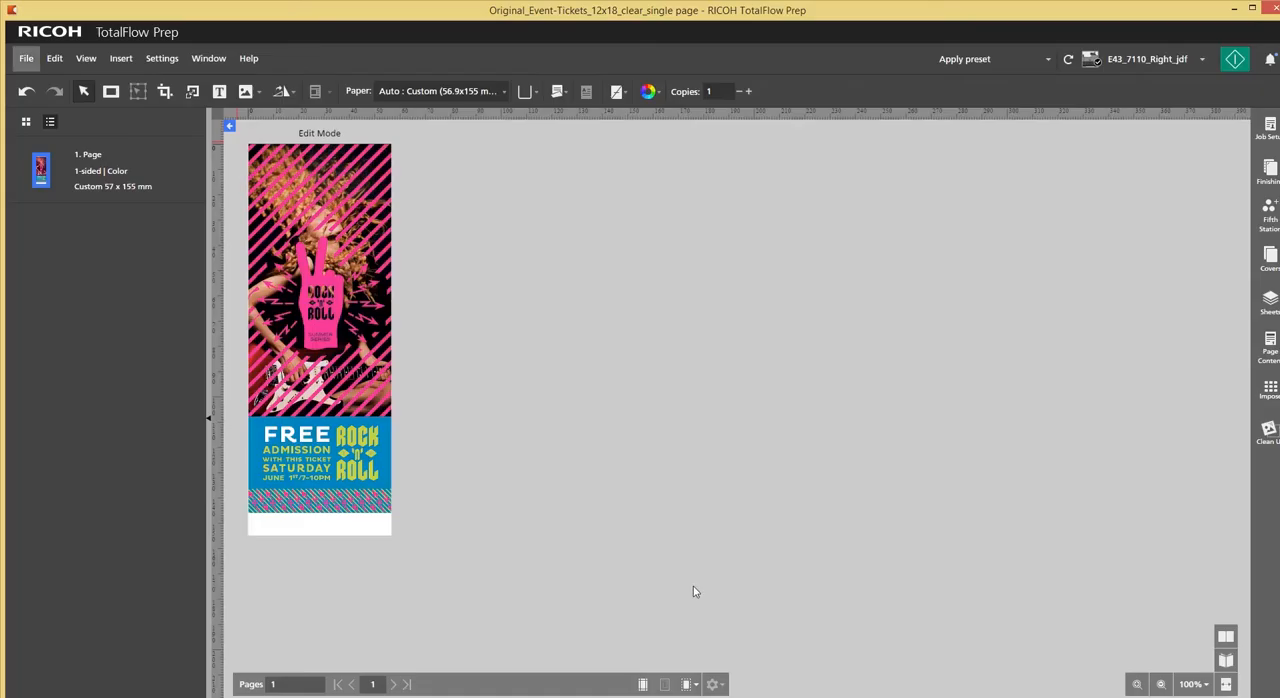
pyautogui.moveTo(474, 501)
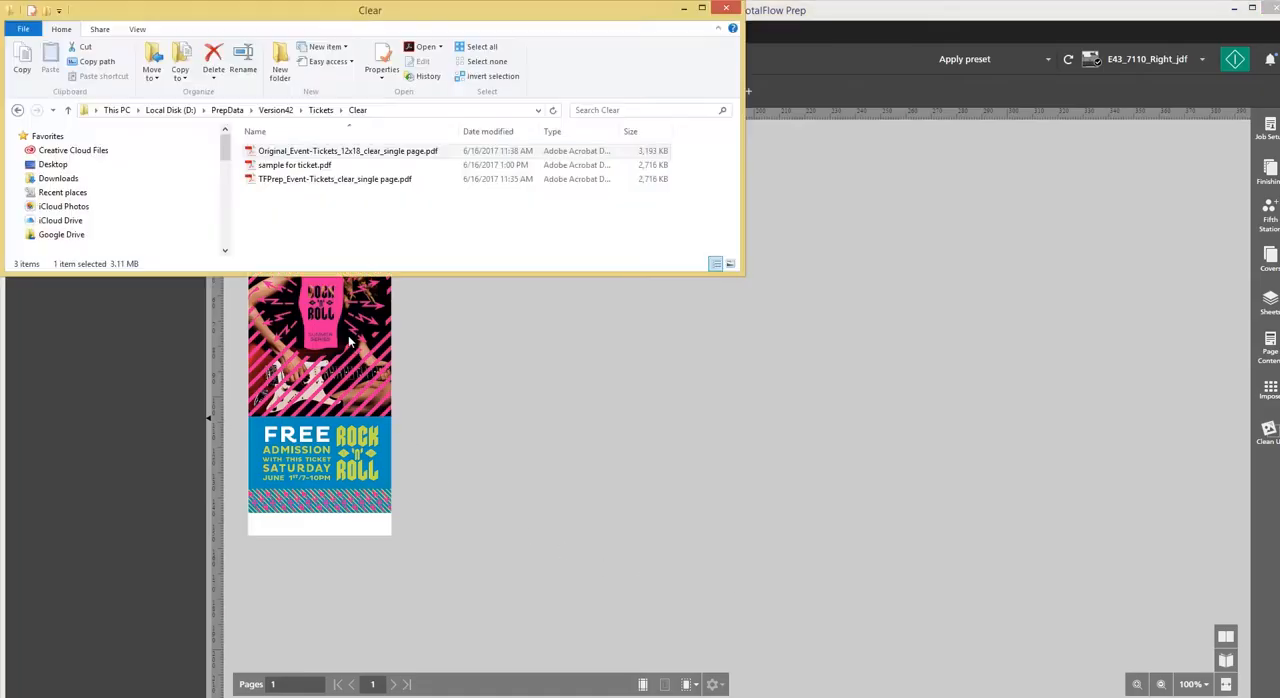
# Locate sample for ticket.pdf in the Clear folder and open it in Acrobat.
pyautogui.click(294, 164)
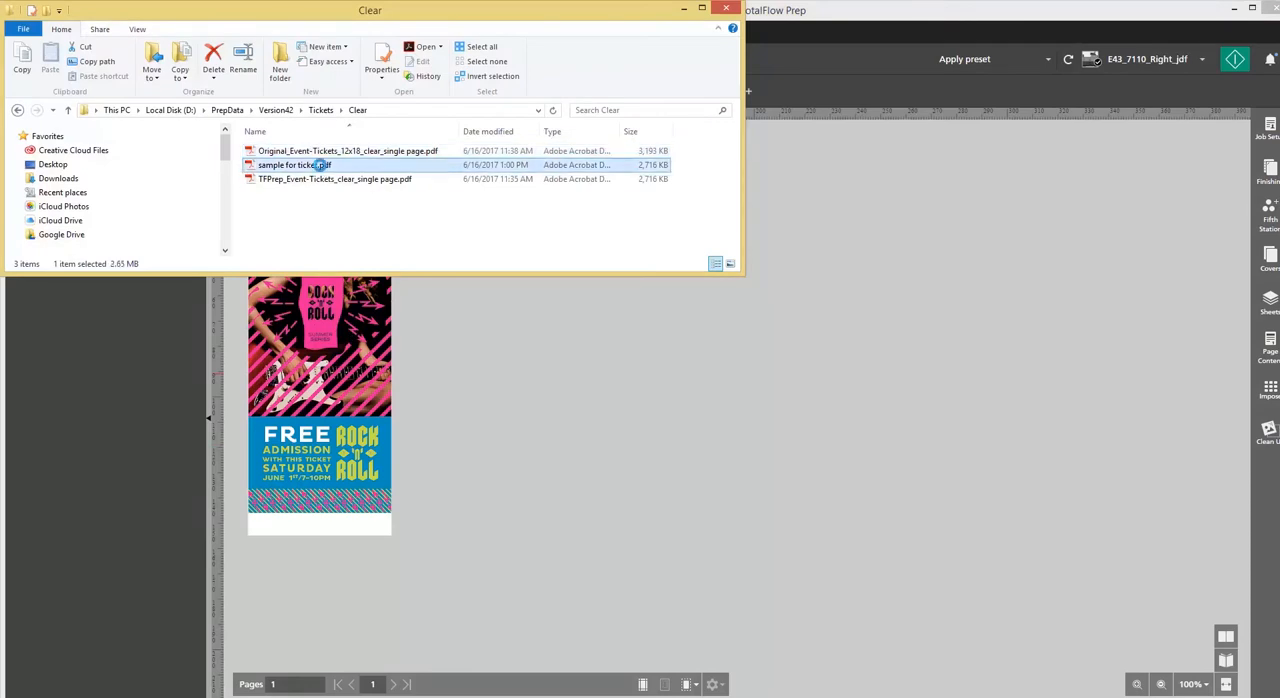
pyautogui.rightClick(294, 164)
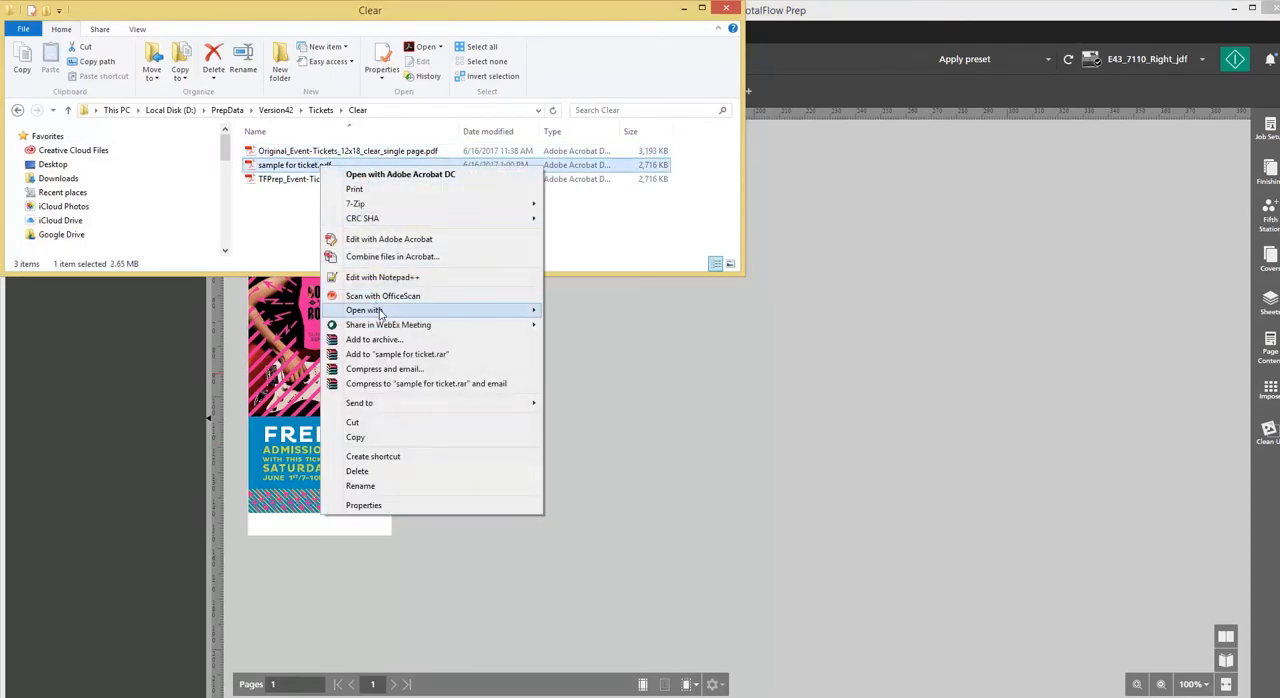
pyautogui.click(578, 311)
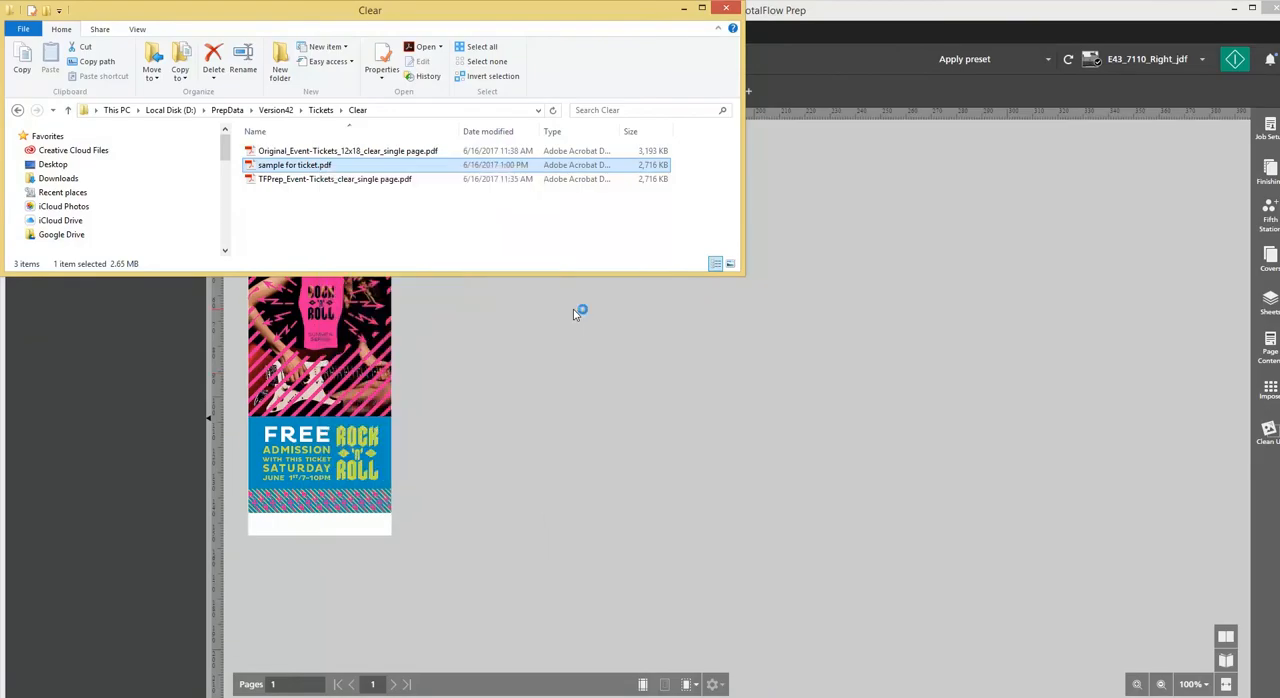
pyautogui.doubleClick(294, 164)
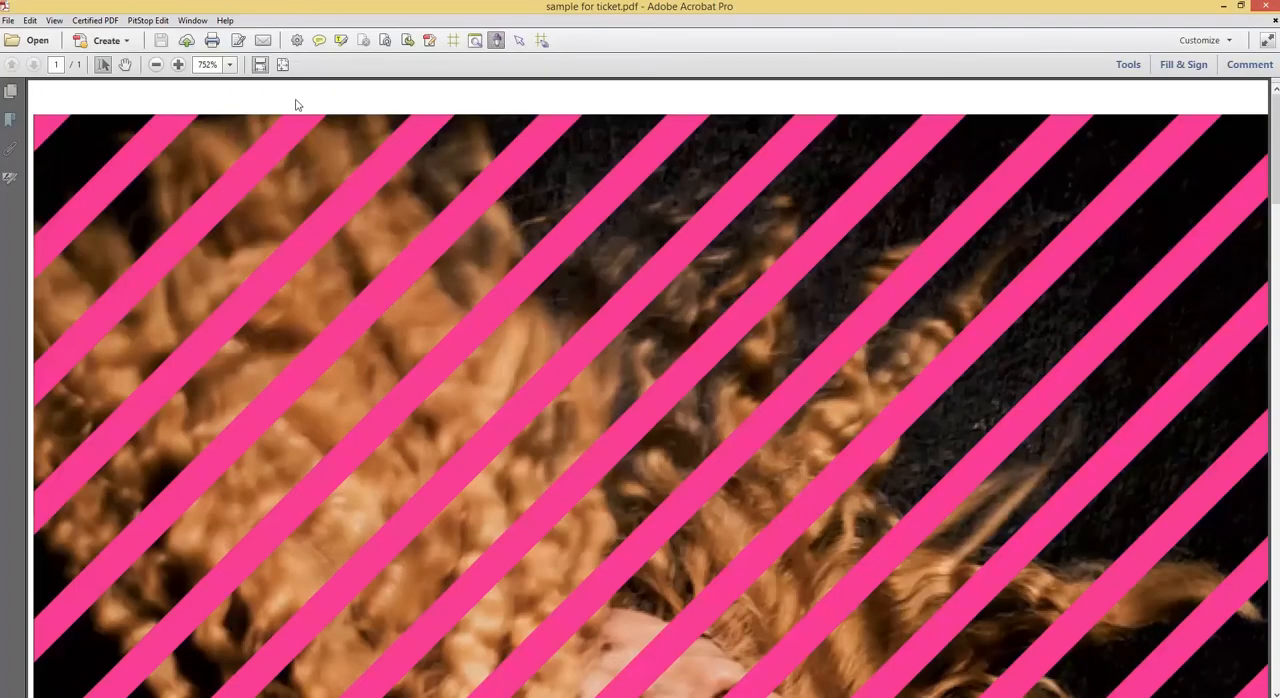
# Sample the saved ticket's ink coverage, confirming CMYK plus 100% Clear.
pyautogui.click(283, 64)
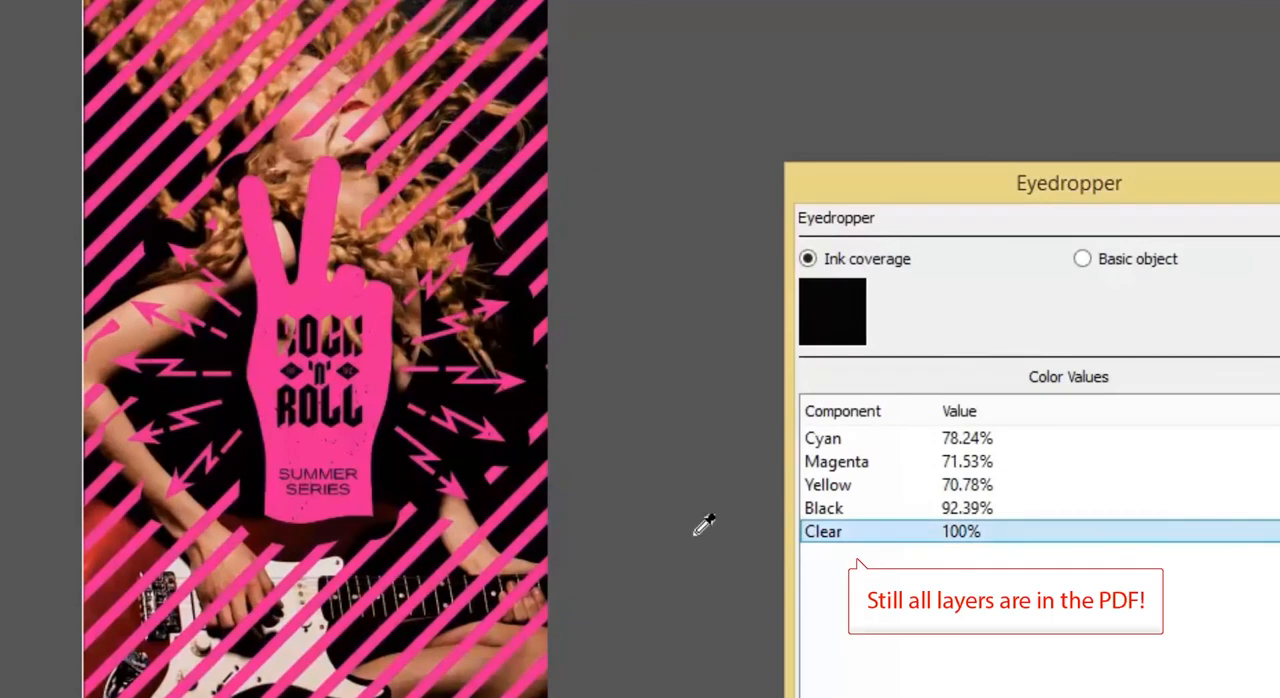
pyautogui.moveTo(750, 355)
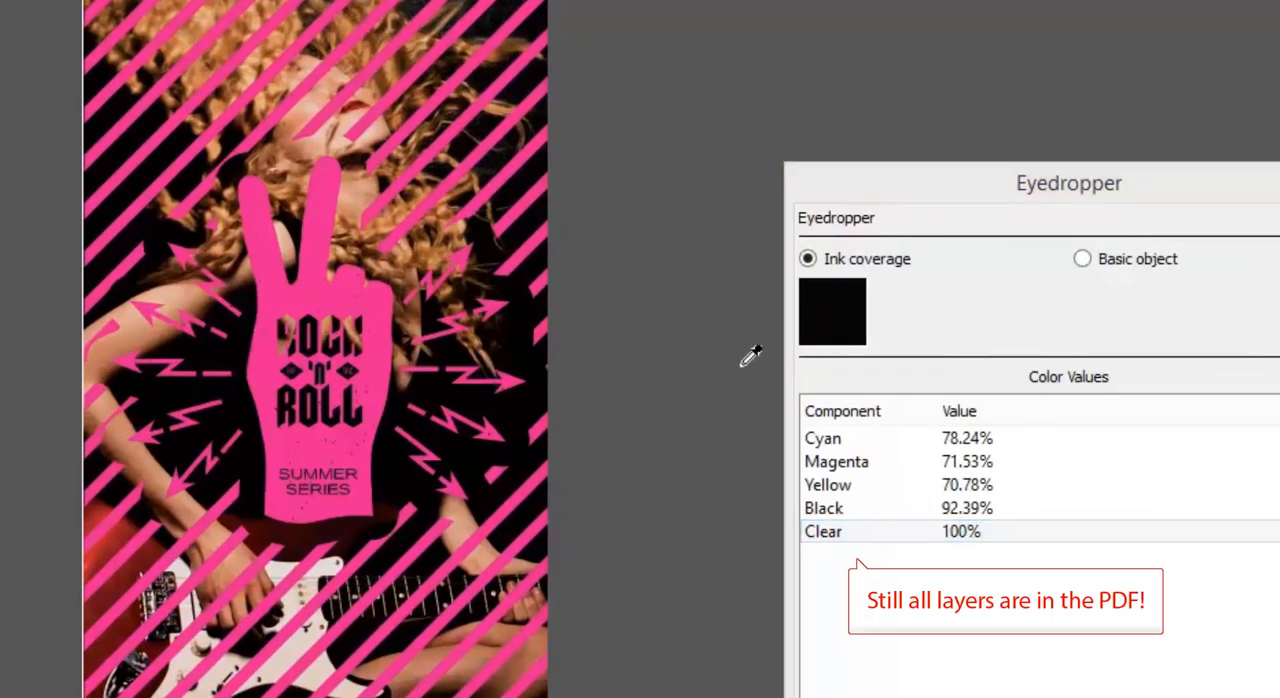
pyautogui.click(378, 57)
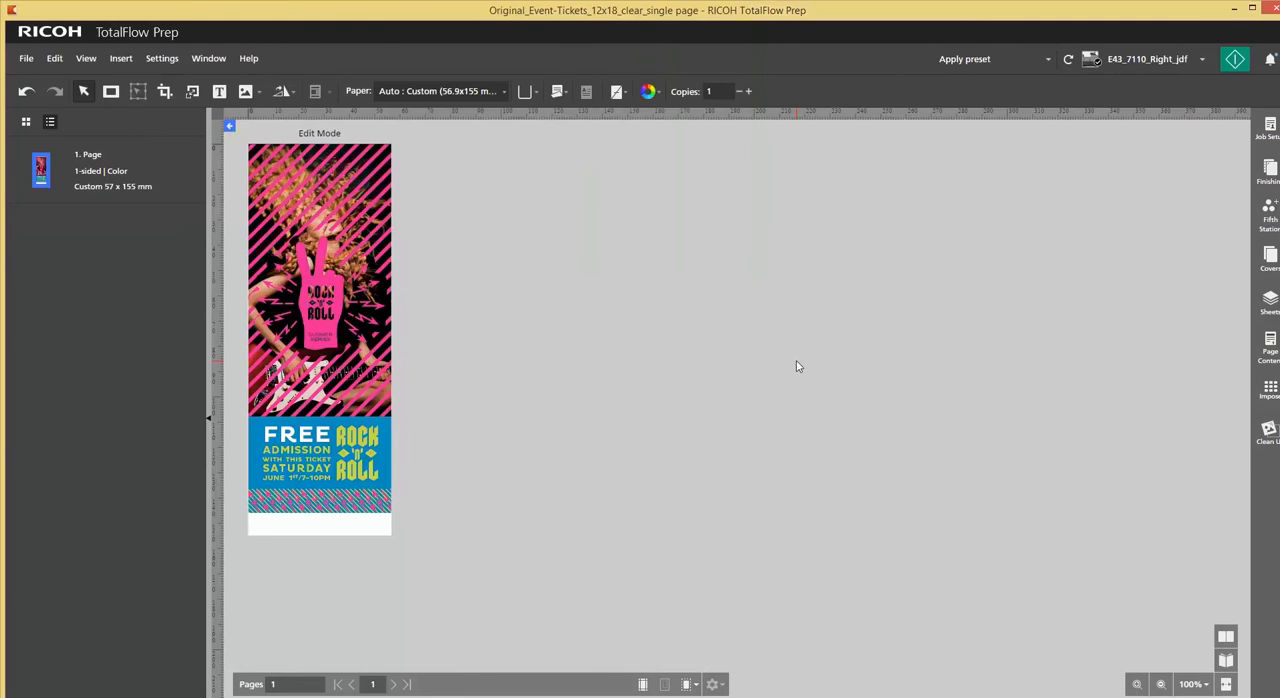
# Add sample for ticket.pdf from the Clear folder to a new build job with 210 copies.
pyautogui.click(26, 58)
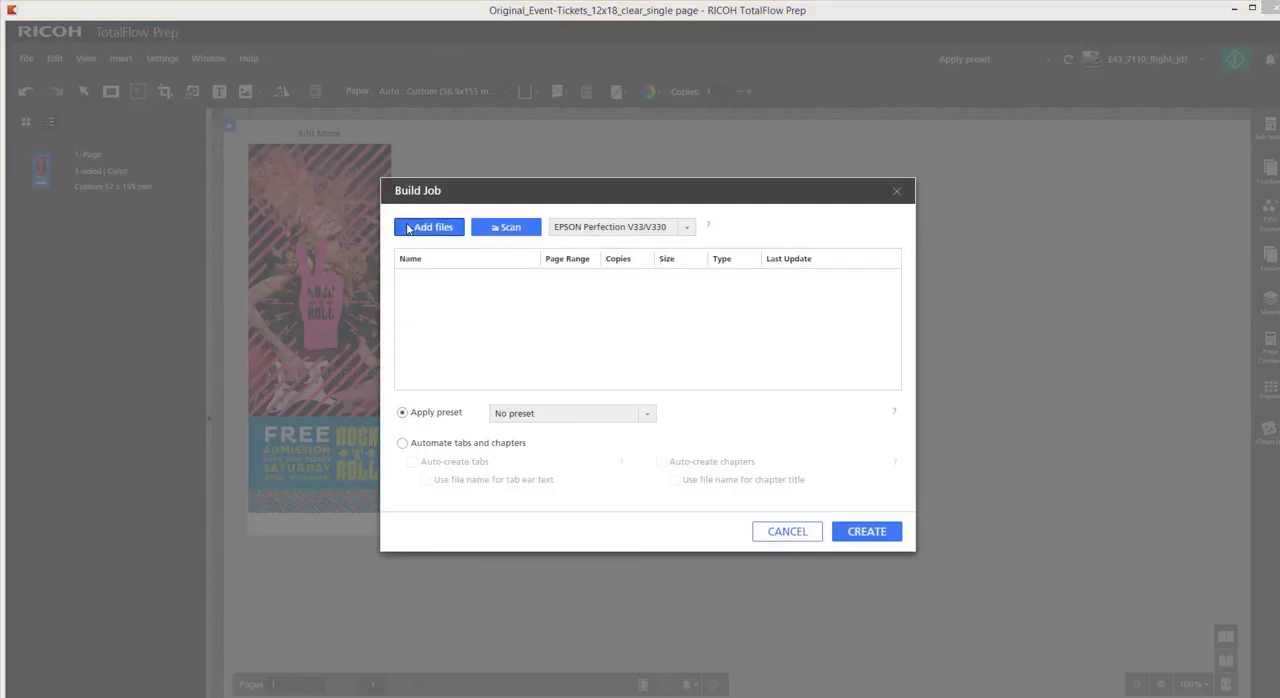
pyautogui.click(428, 227)
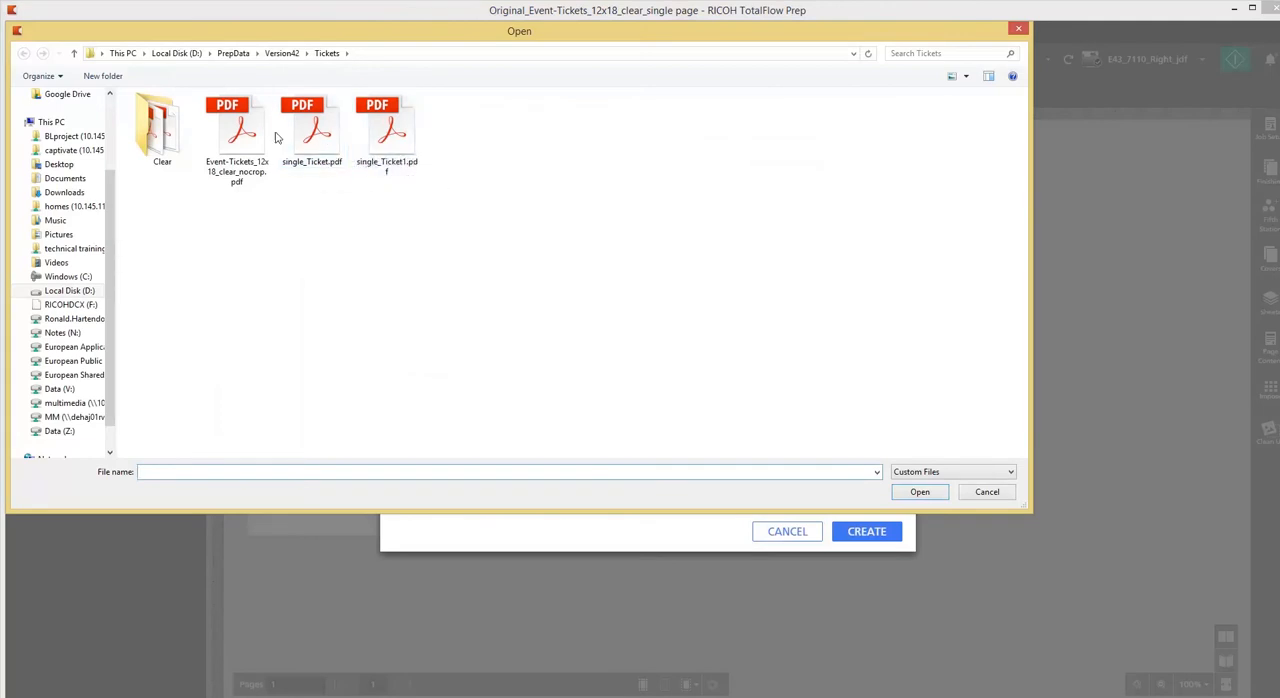
pyautogui.doubleClick(161, 130)
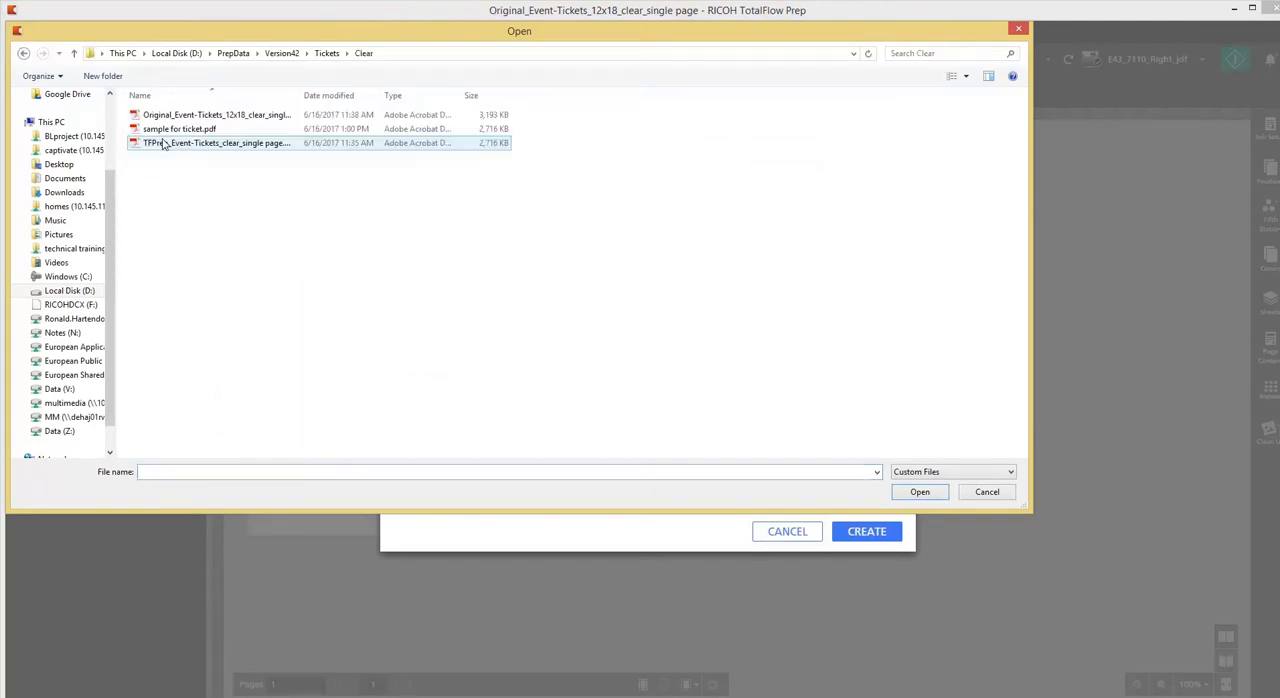
pyautogui.click(180, 128)
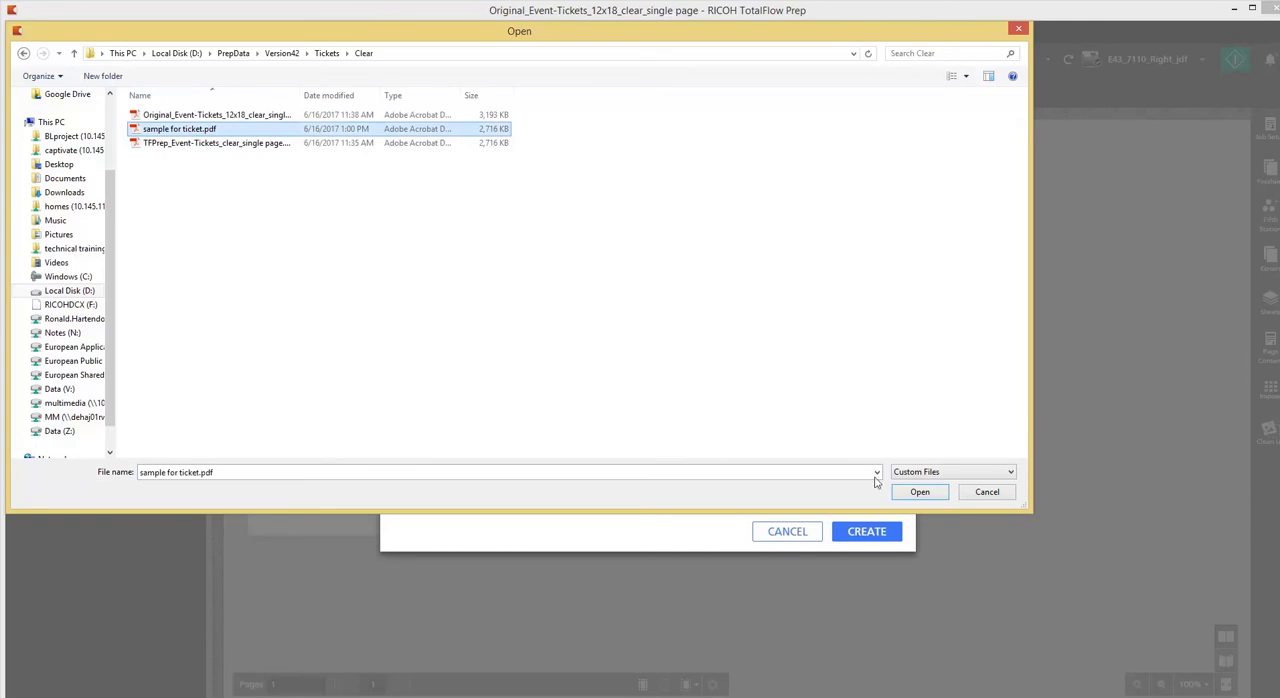
pyautogui.click(918, 491)
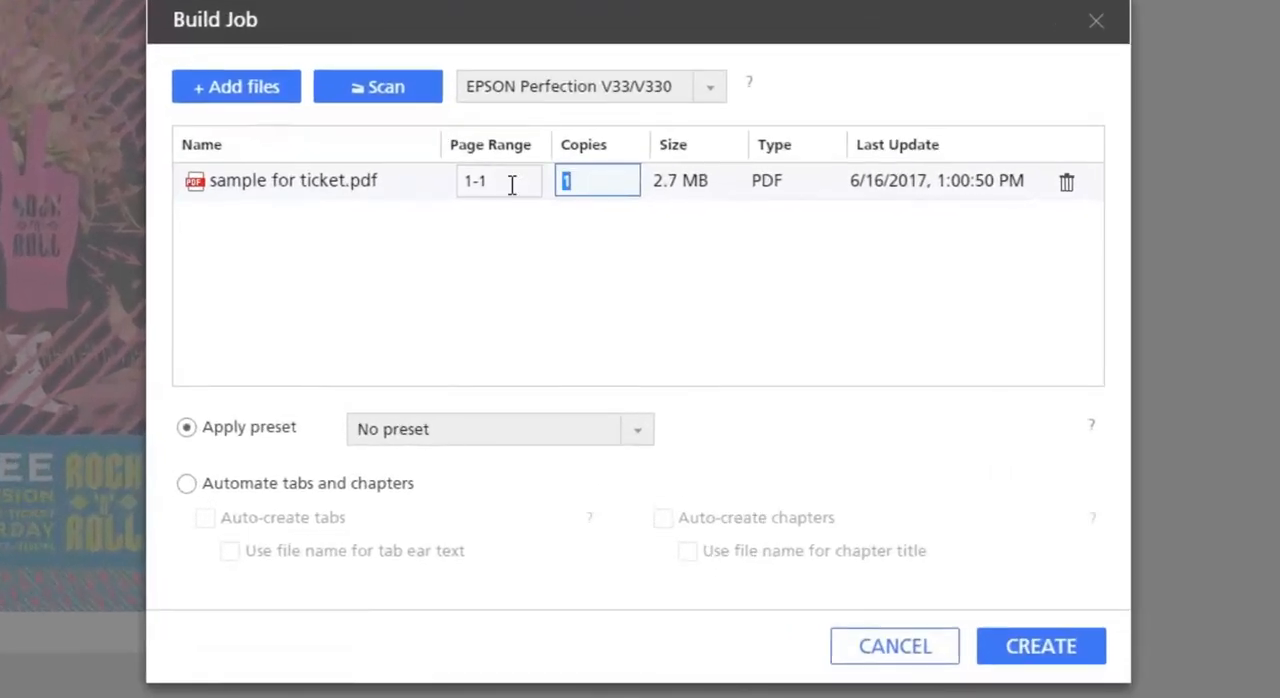
pyautogui.write('210')
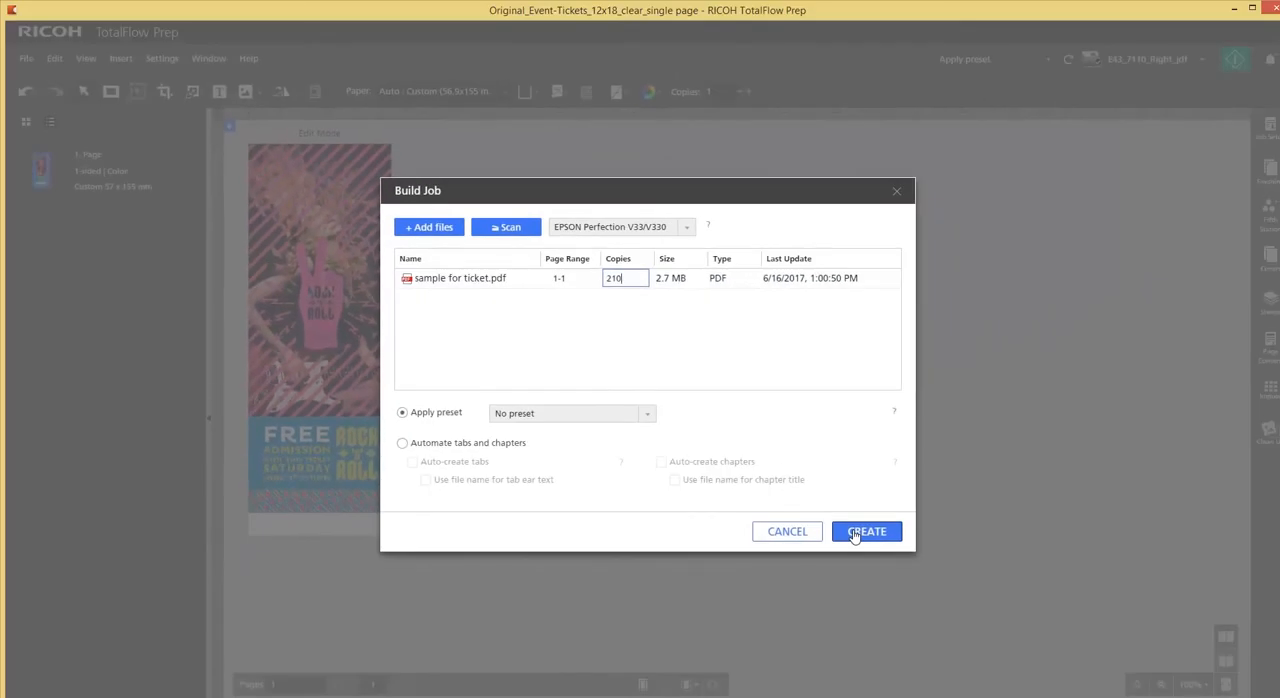
# Create the 'sample for ticket' job of repeated 57 x 155 mm ticket pages.
pyautogui.click(866, 531)
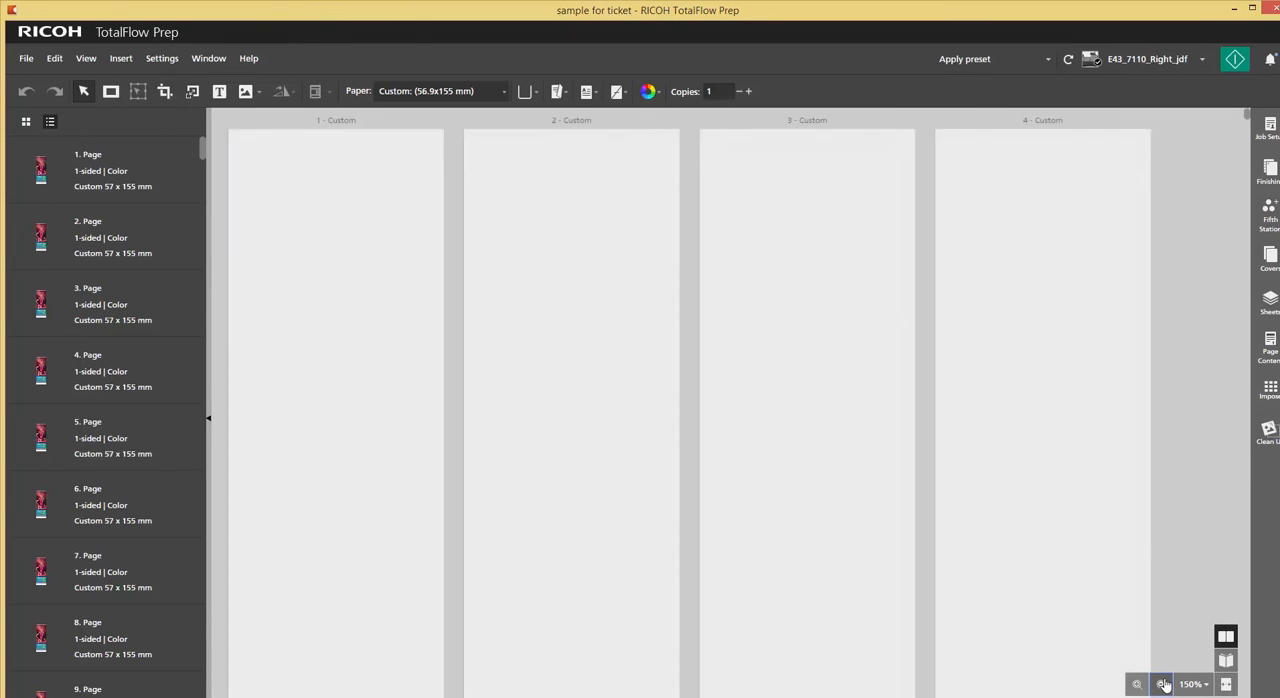
pyautogui.click(1162, 684)
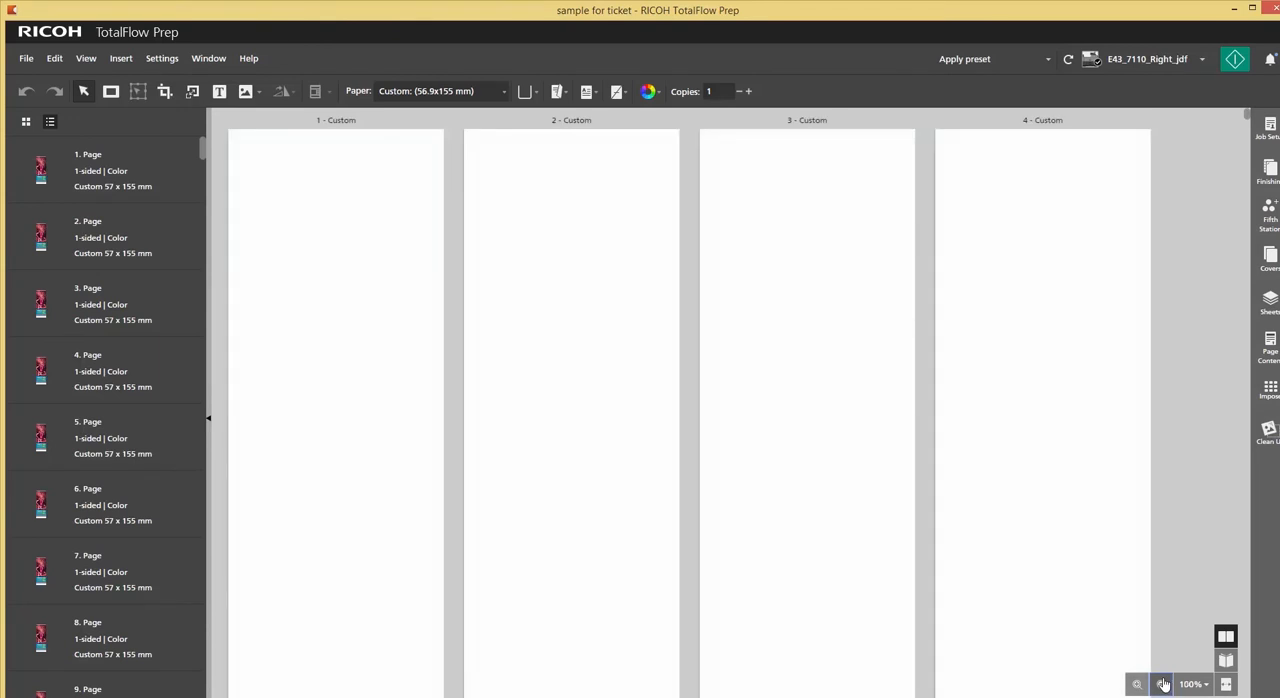
pyautogui.click(1137, 684)
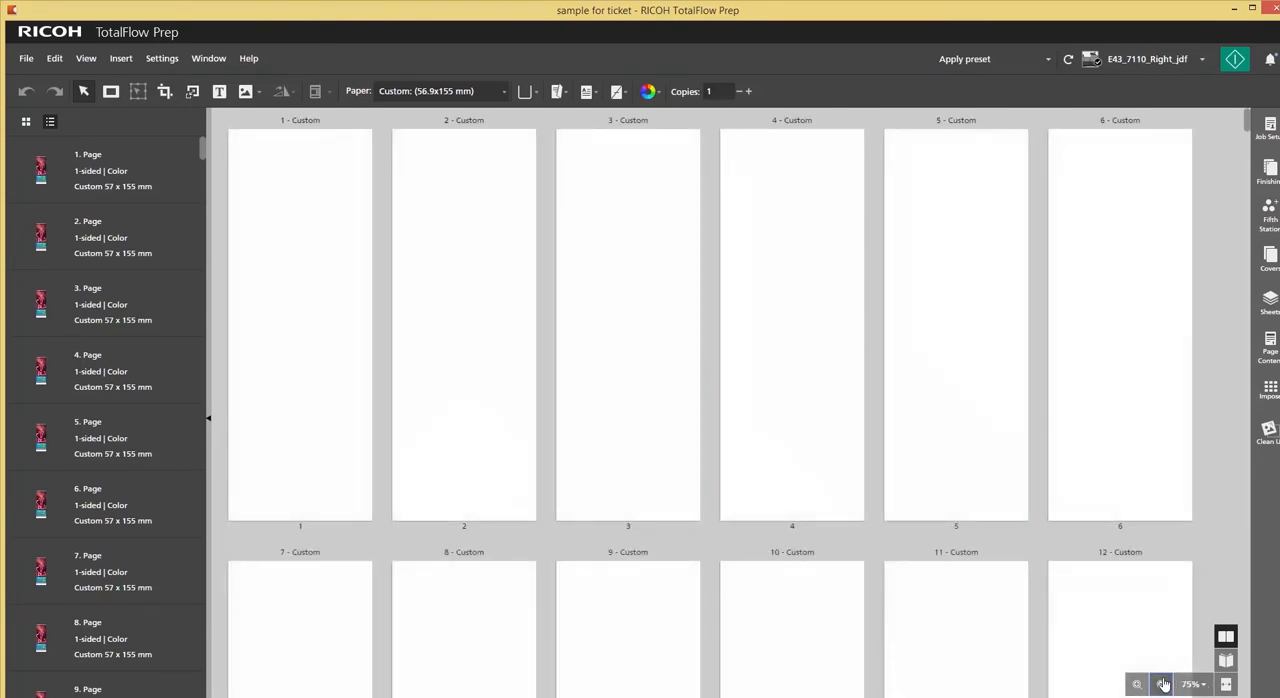
pyautogui.click(1137, 684)
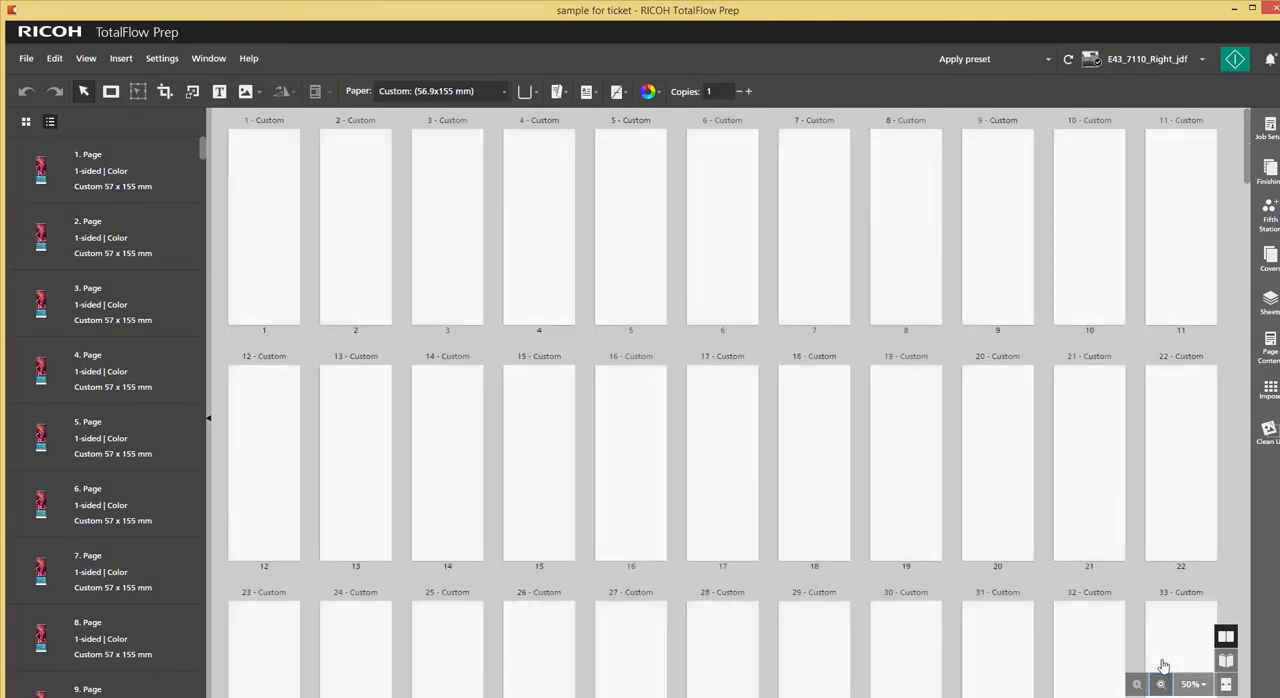
pyautogui.click(1161, 684)
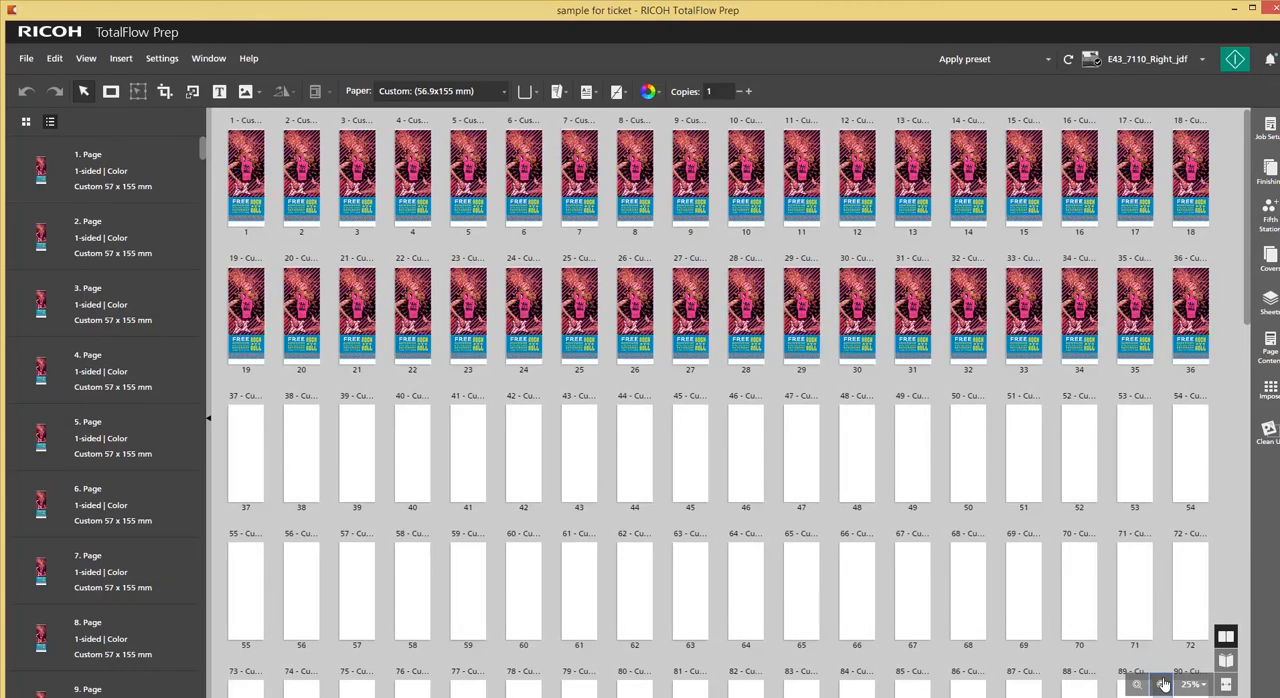
pyautogui.click(1137, 684)
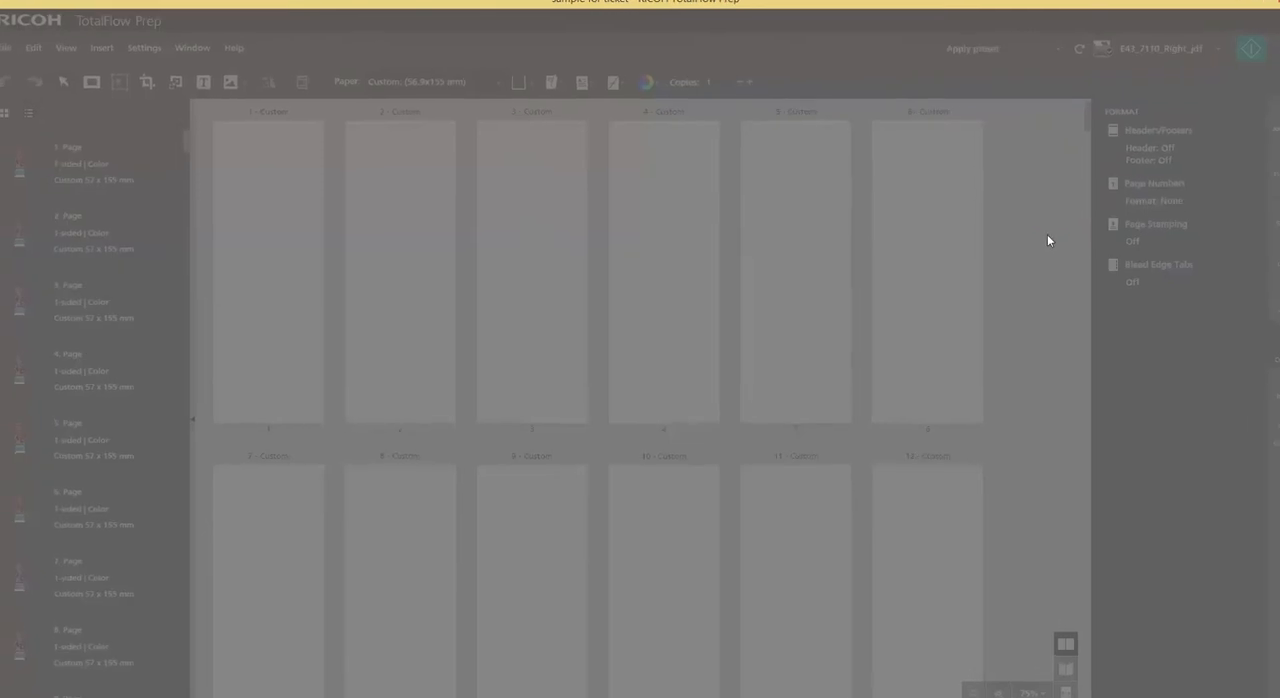
# Give the page stamp for pages 1-210 the prefix 'Ricoh-' and suffix '-Rocks'.
pyautogui.click(1156, 224)
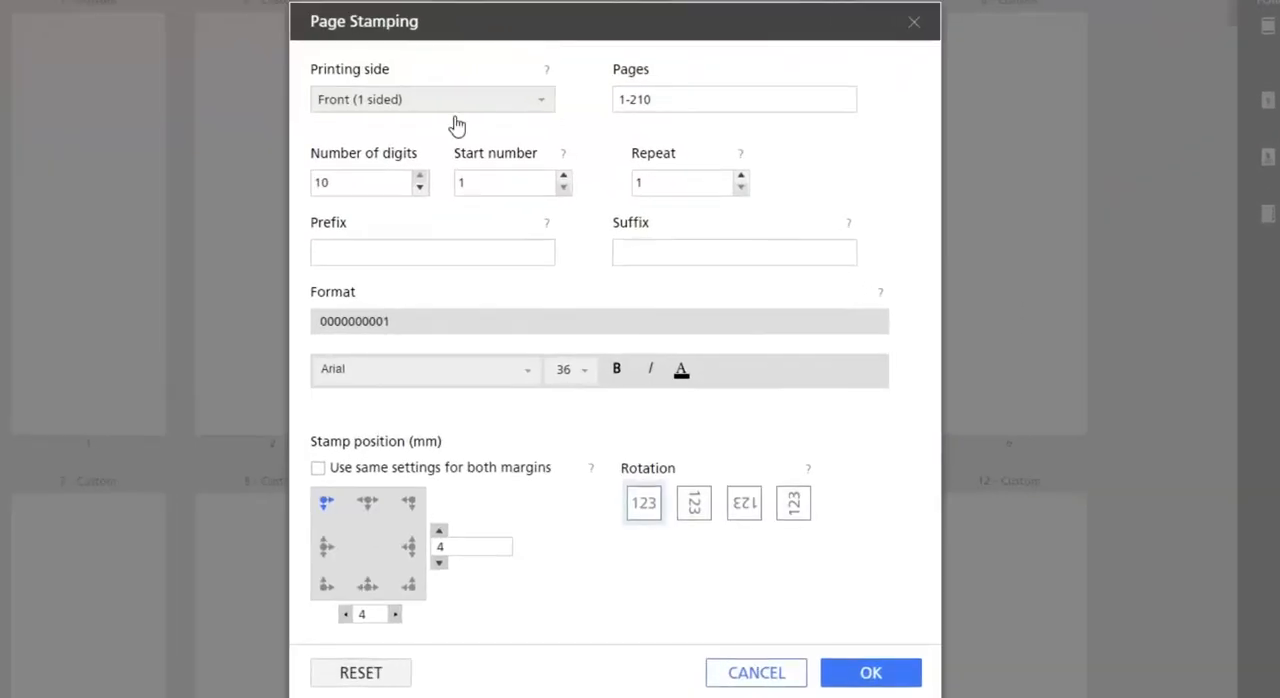
pyautogui.moveTo(540, 175)
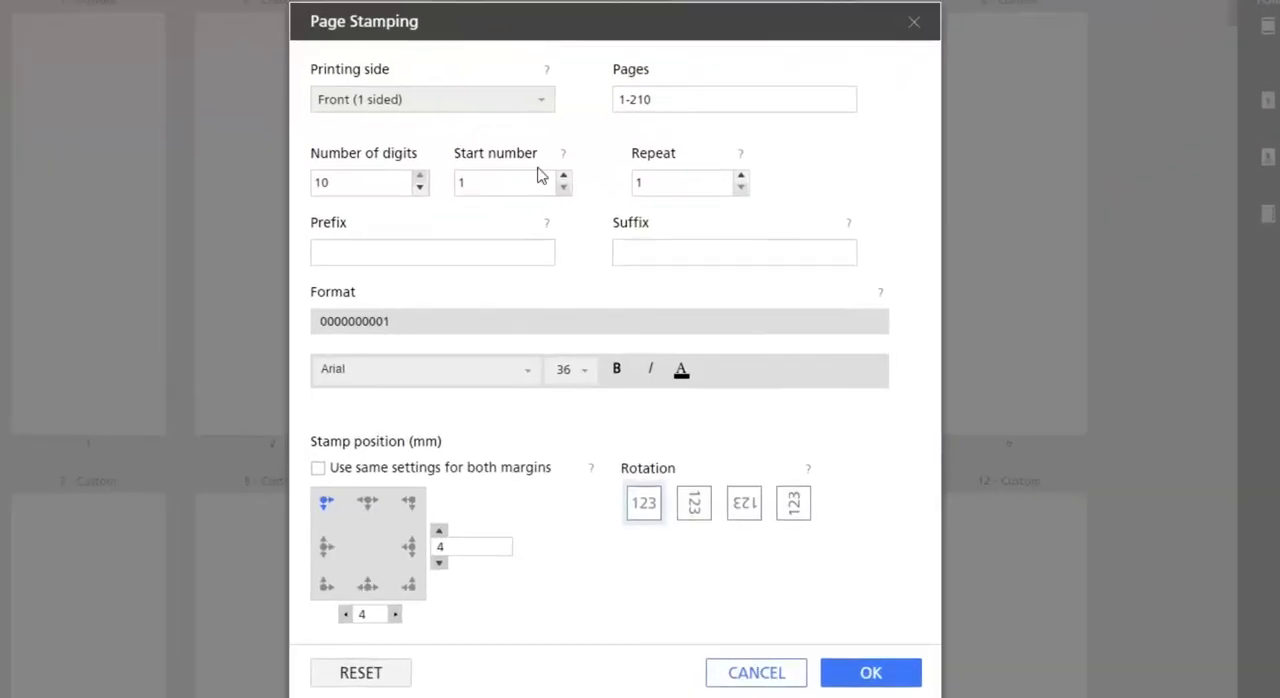
pyautogui.click(432, 252)
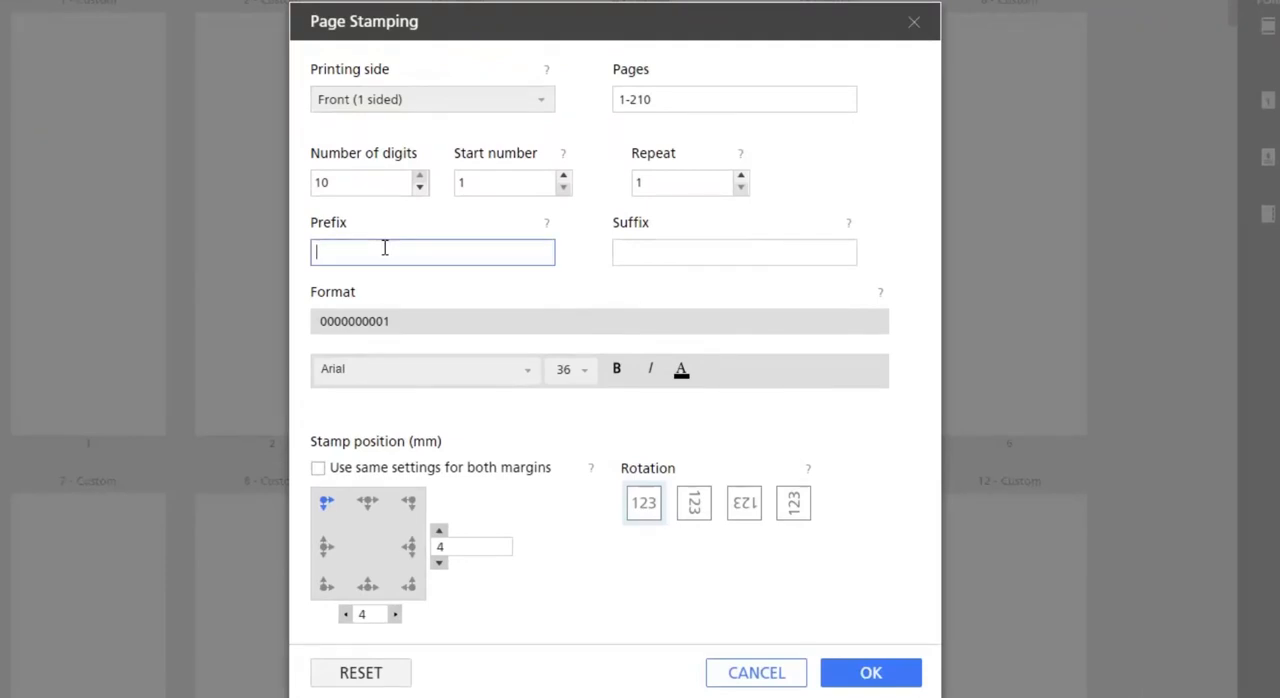
pyautogui.write('R')
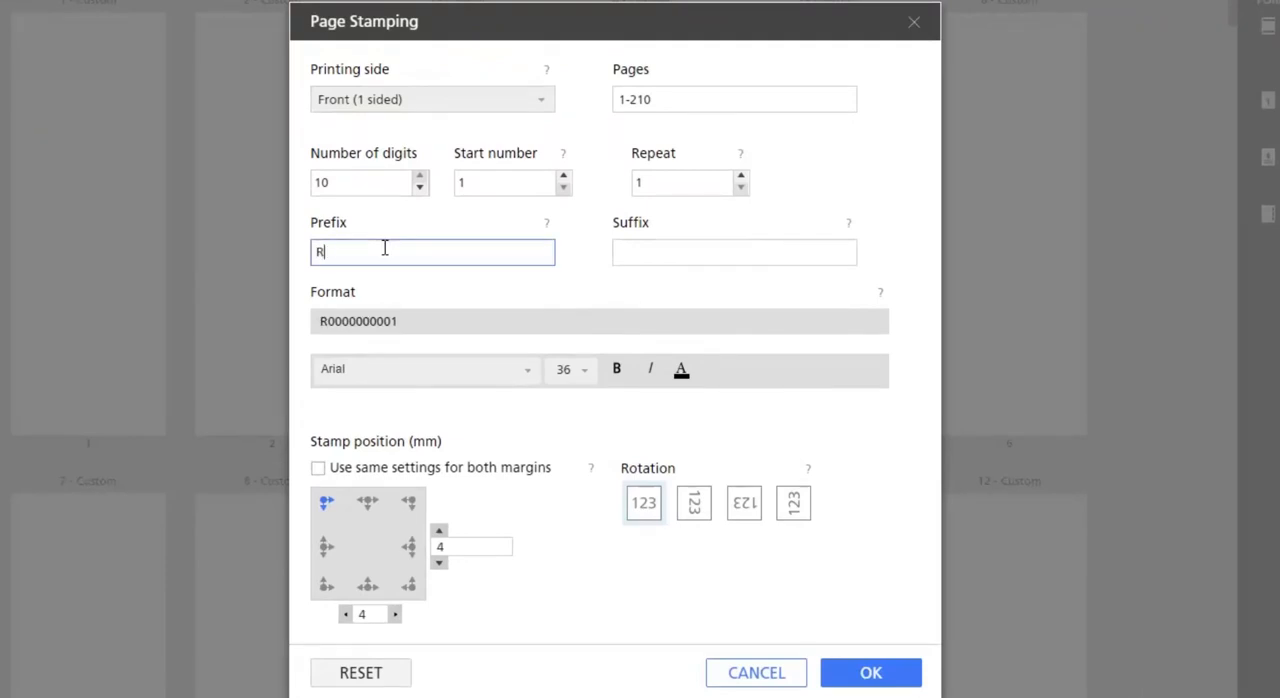
pyautogui.write('icoh-')
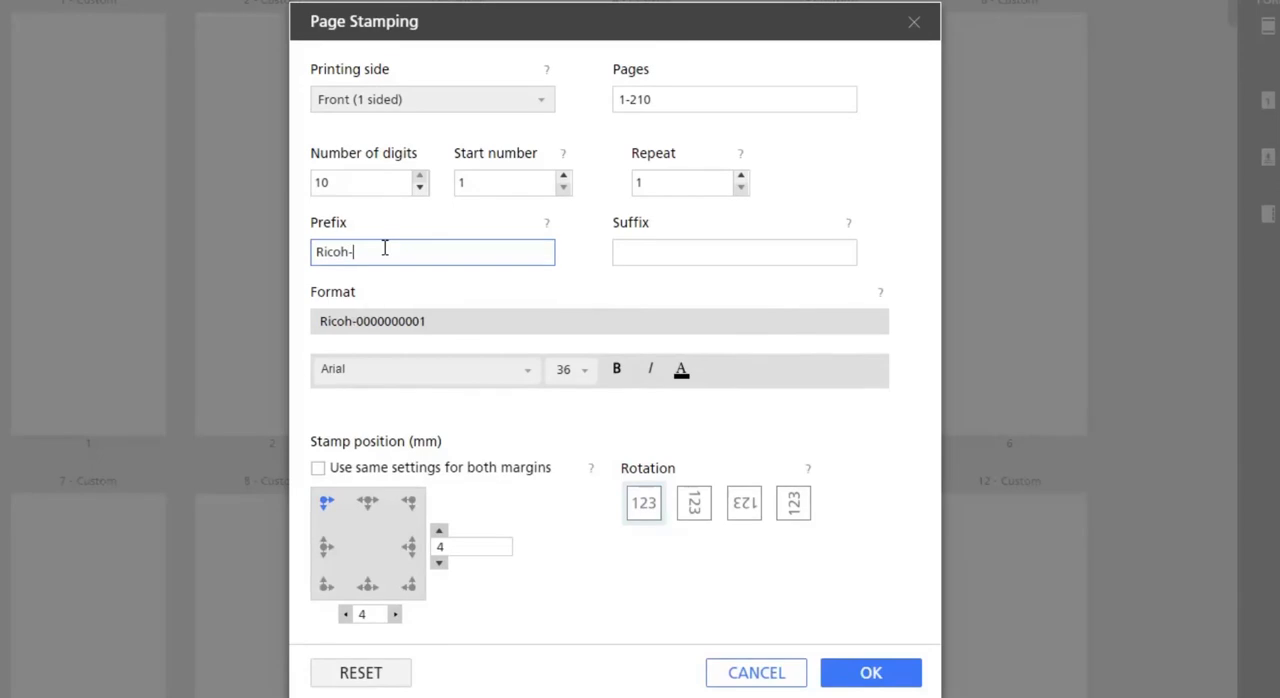
pyautogui.click(734, 251)
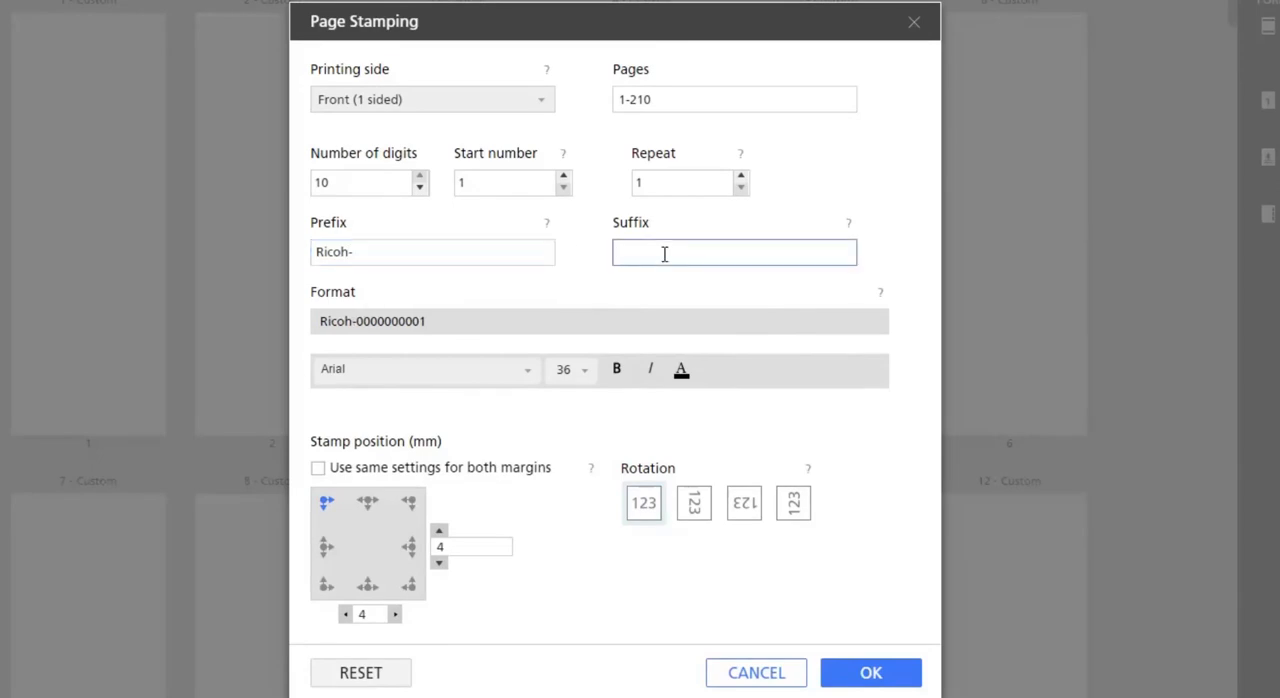
pyautogui.write('-Ro')
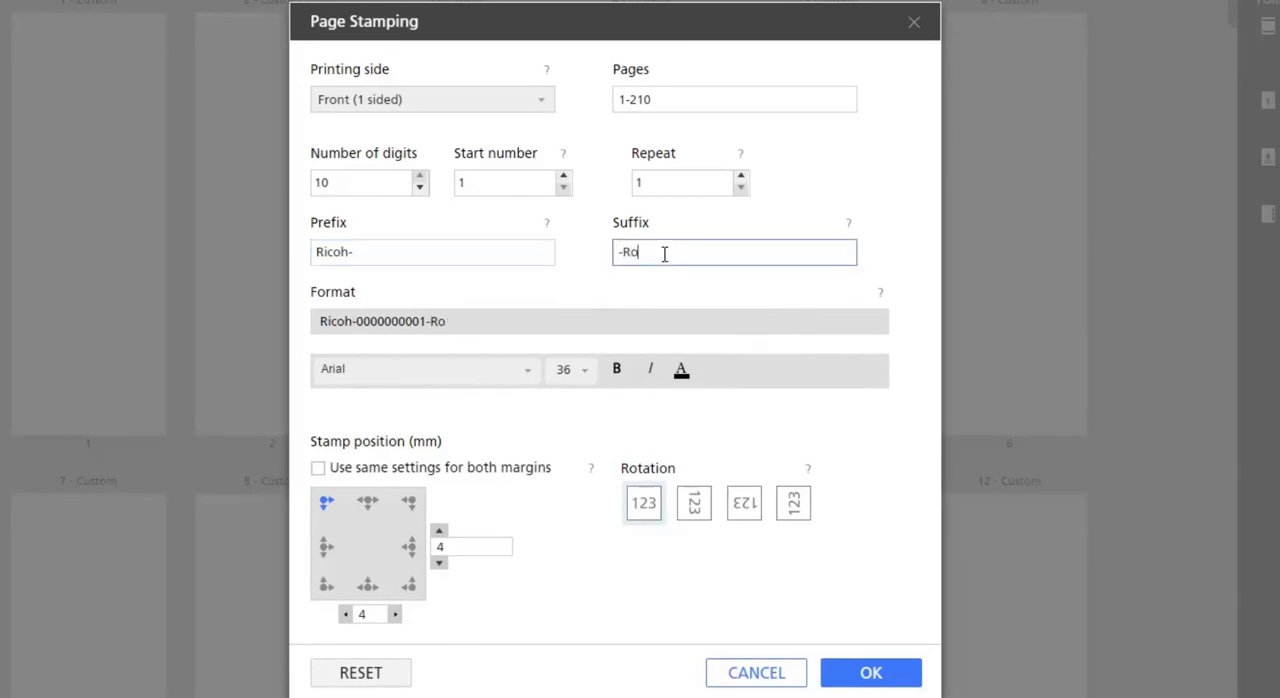
pyautogui.write('cks')
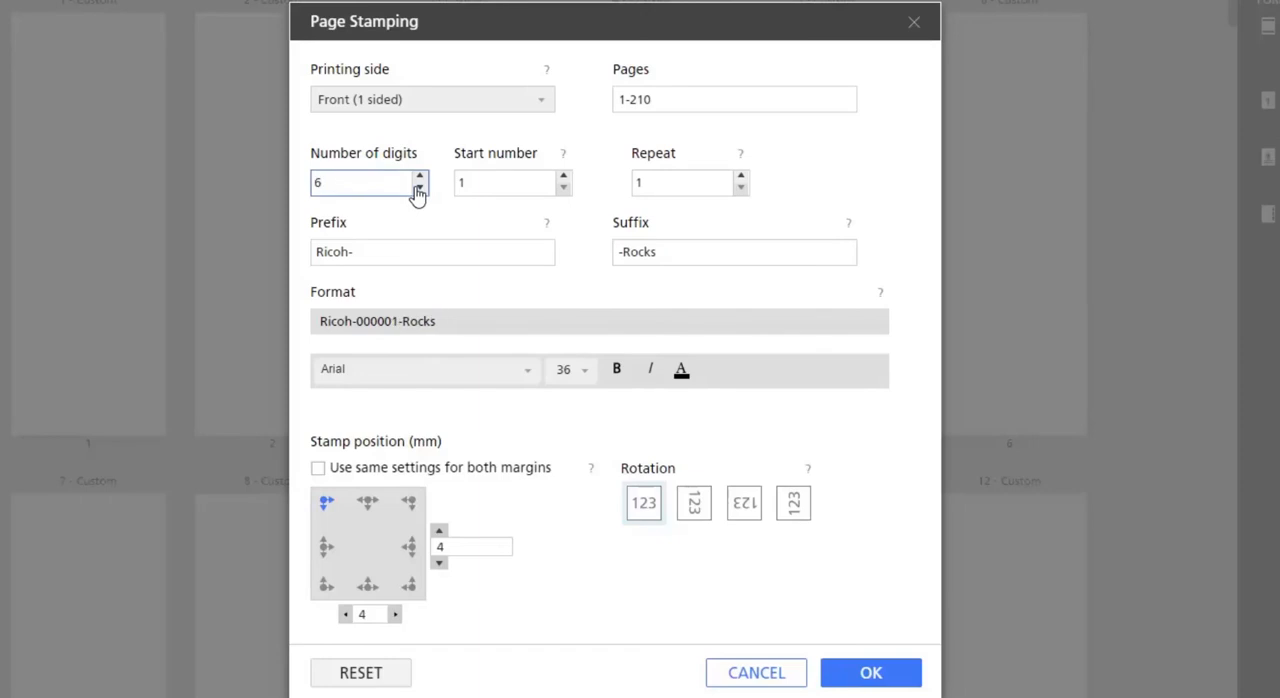
# Stamp tickets with 3-digit numbers in 18 pt Frutiger LT Std 45 Light, red, and apply.
pyautogui.click(419, 189)
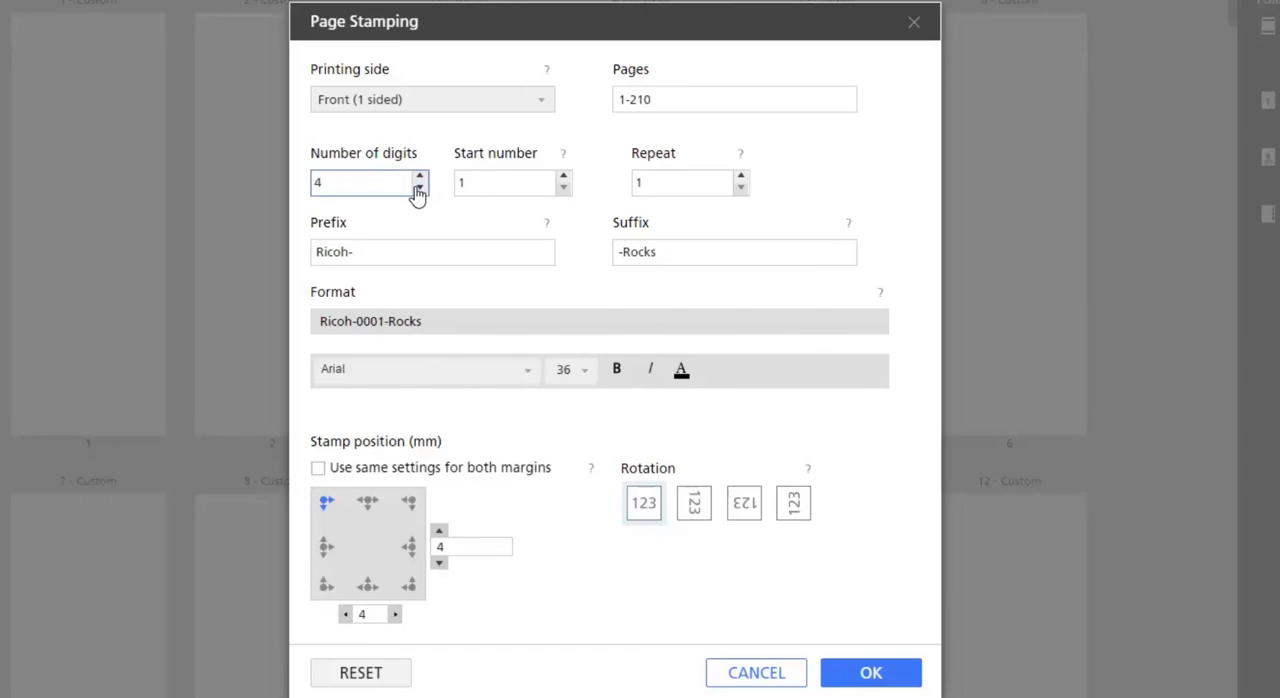
pyautogui.click(419, 188)
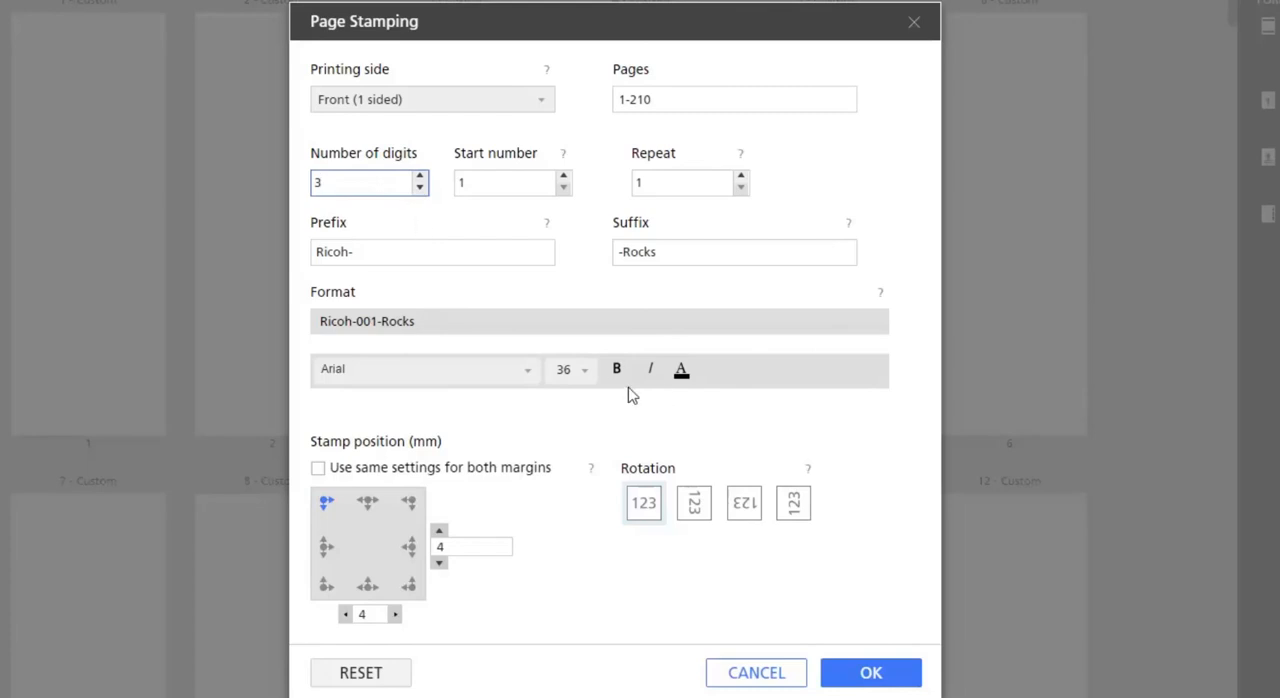
pyautogui.click(571, 369)
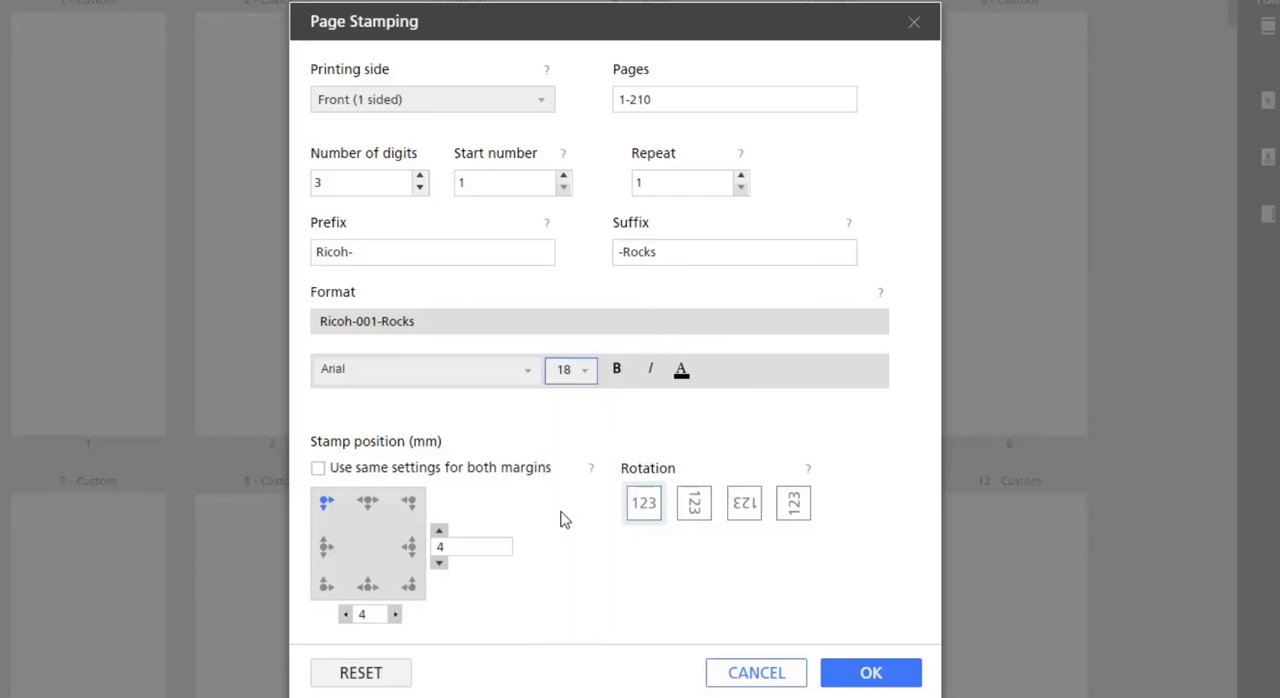
pyautogui.click(425, 368)
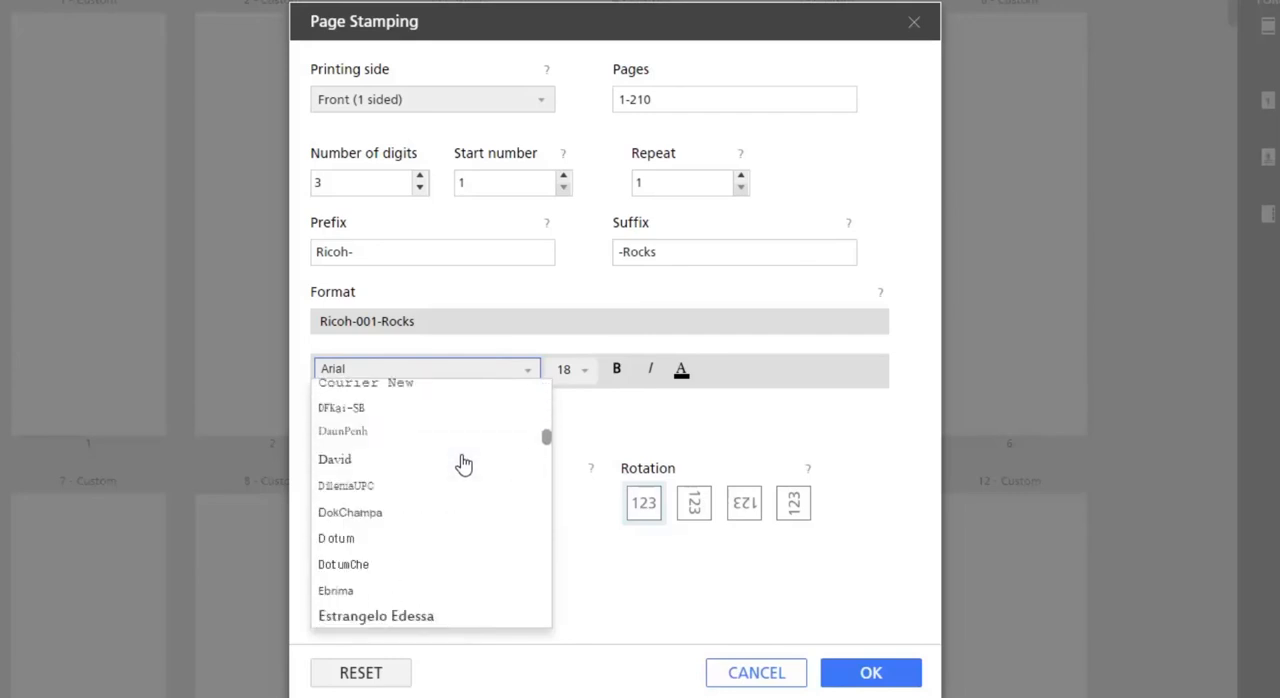
pyautogui.scroll(-3)
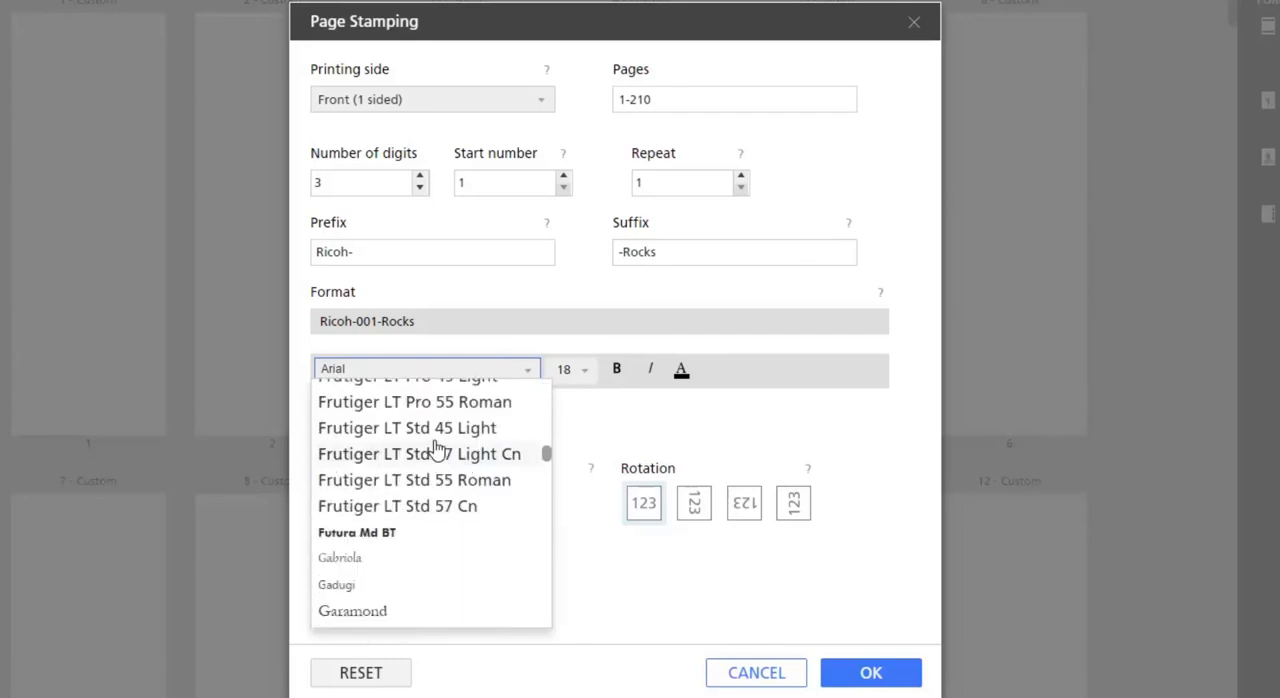
pyautogui.click(406, 427)
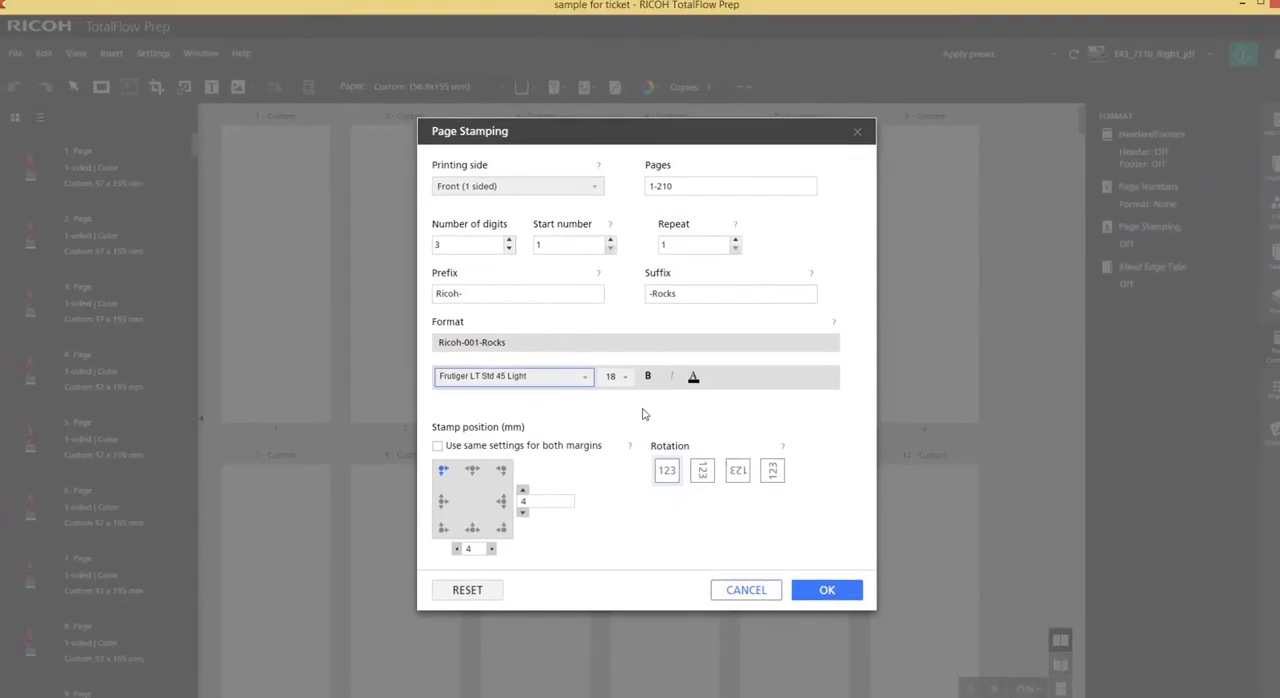
pyautogui.click(693, 375)
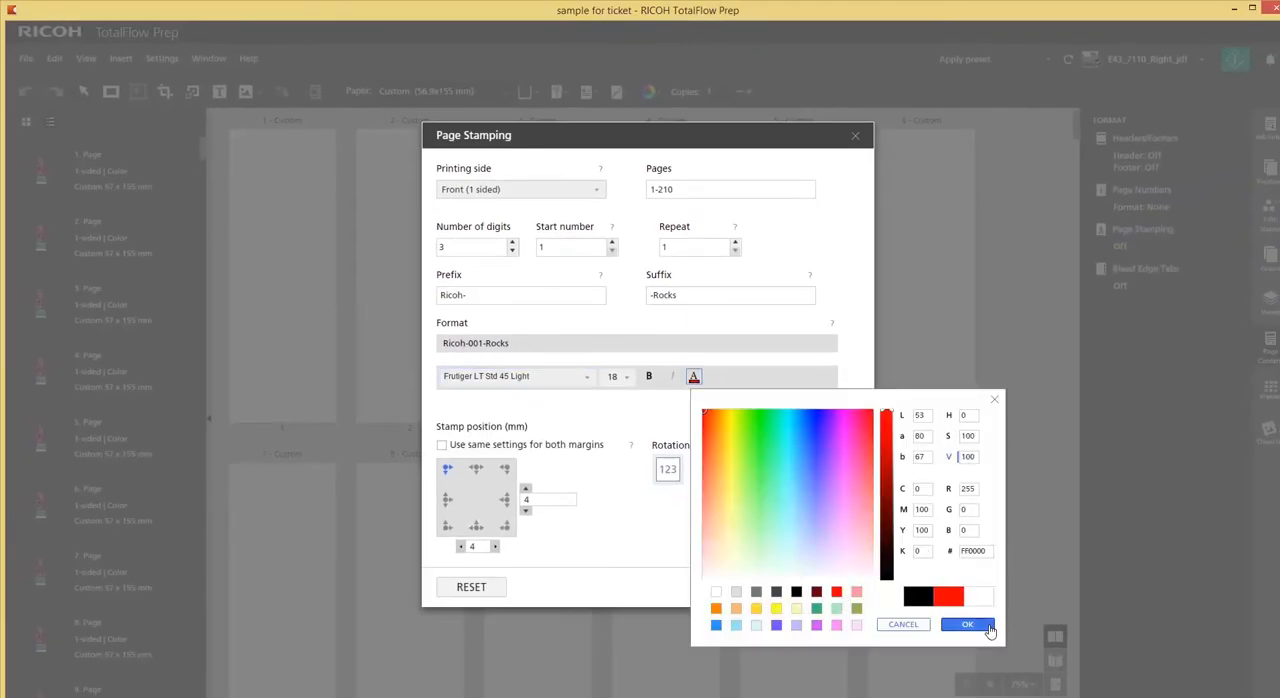
pyautogui.click(966, 624)
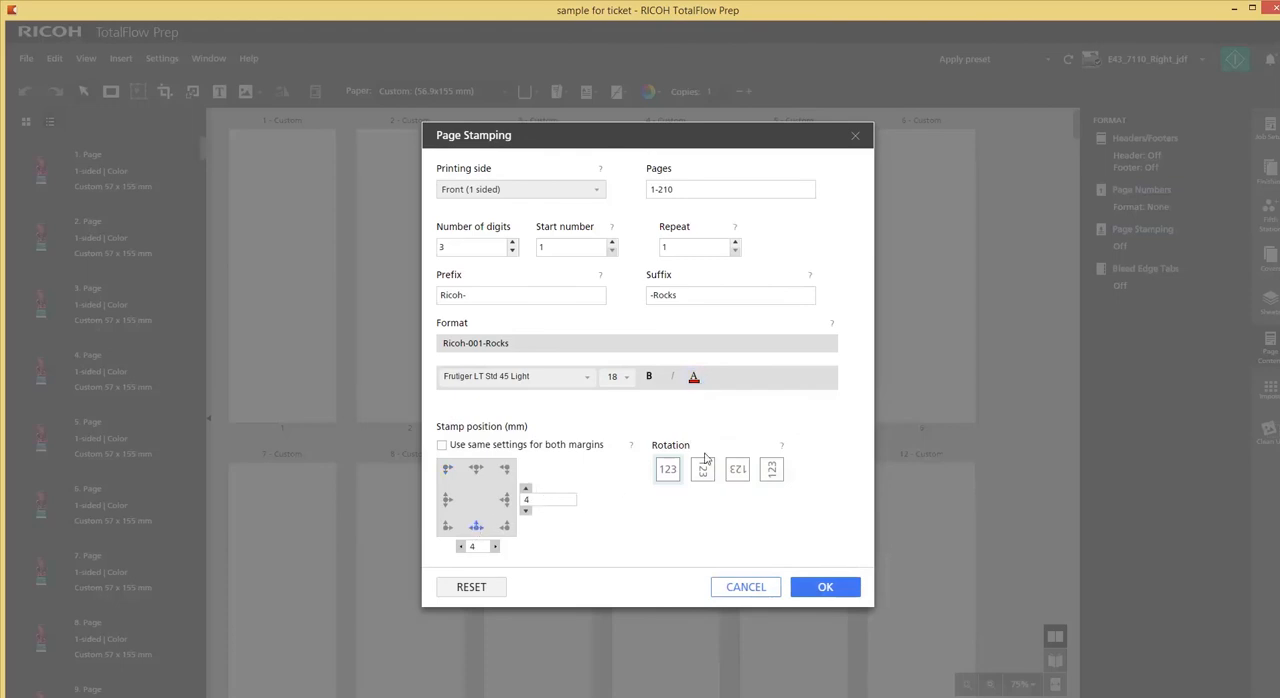
pyautogui.moveTo(648, 376)
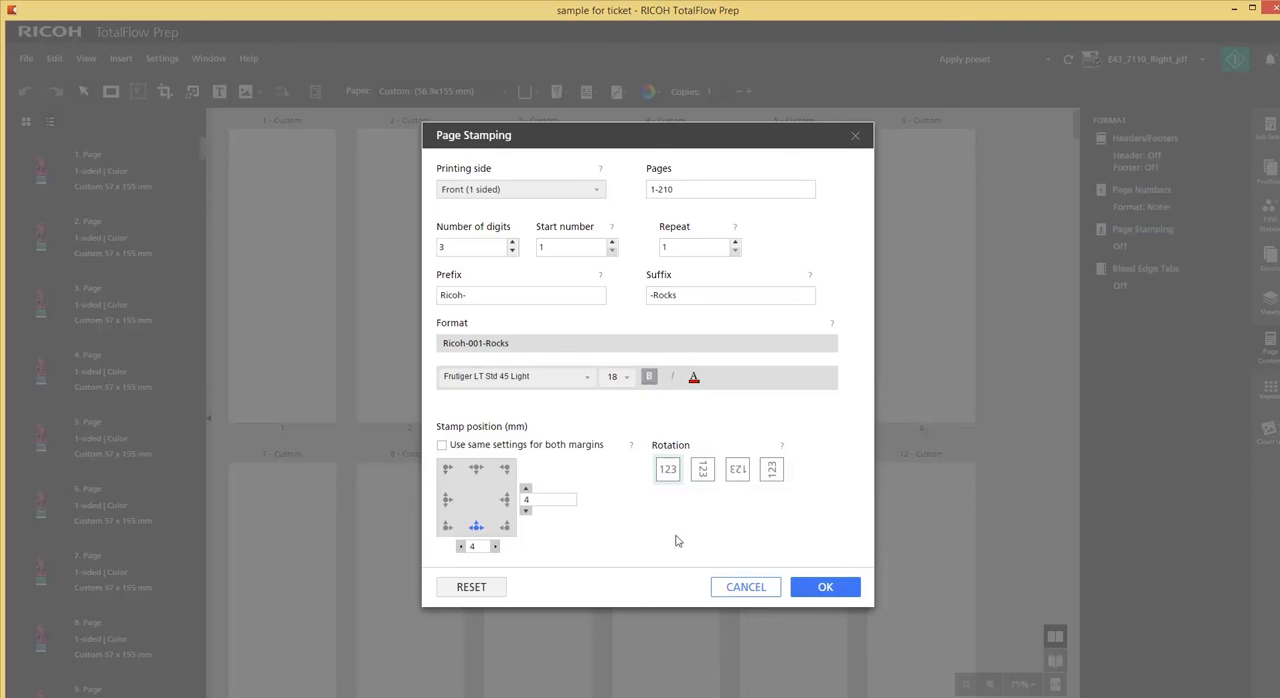
pyautogui.moveTo(824, 587)
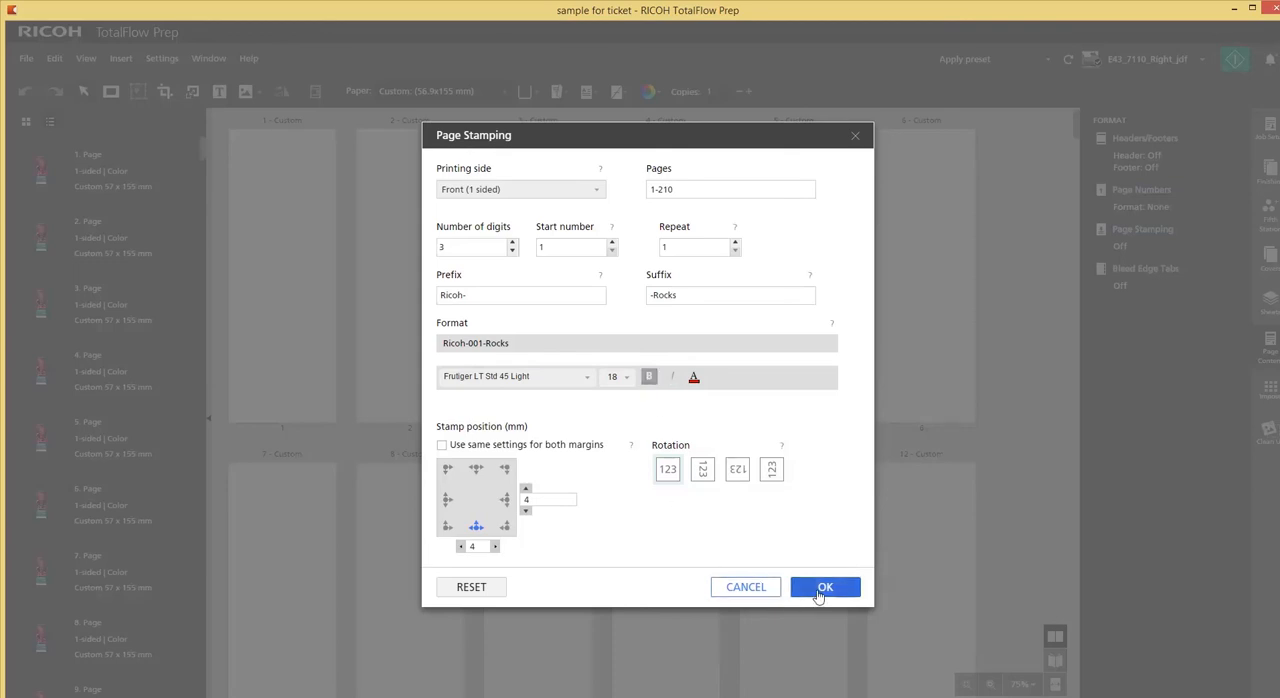
pyautogui.click(824, 586)
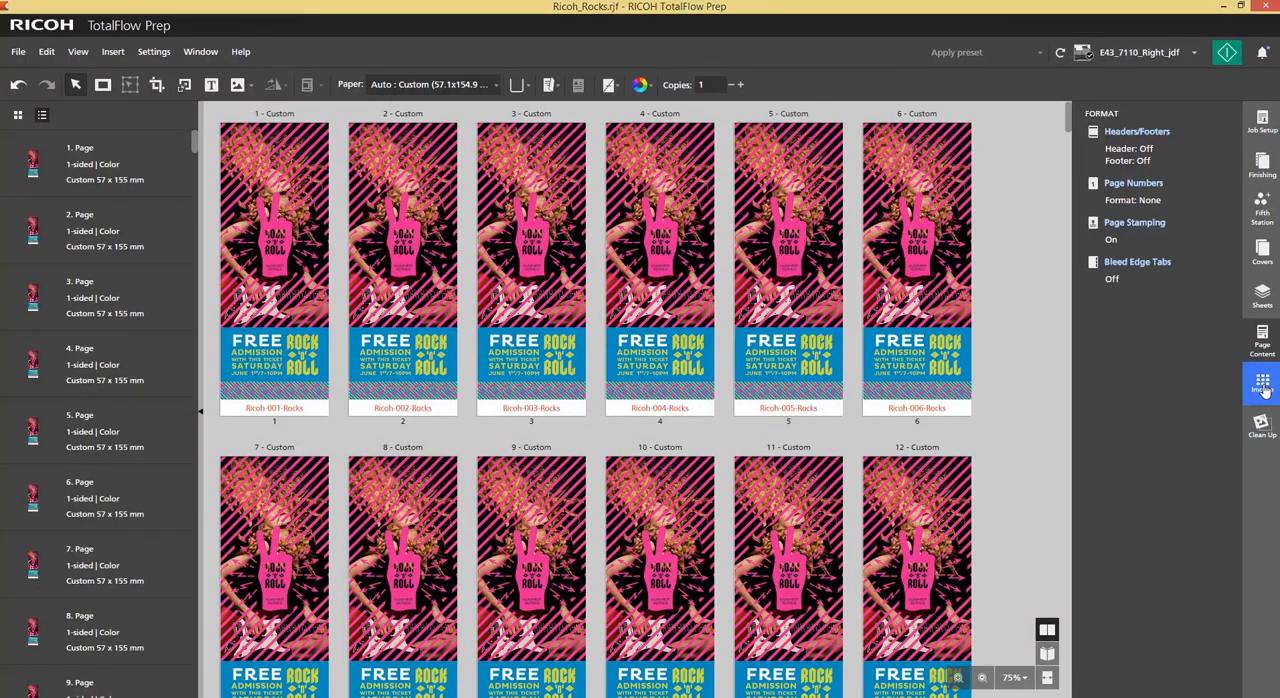
# In Impose, choose the coated glossy SRA3 sheet size in landscape orientation.
pyautogui.click(1261, 383)
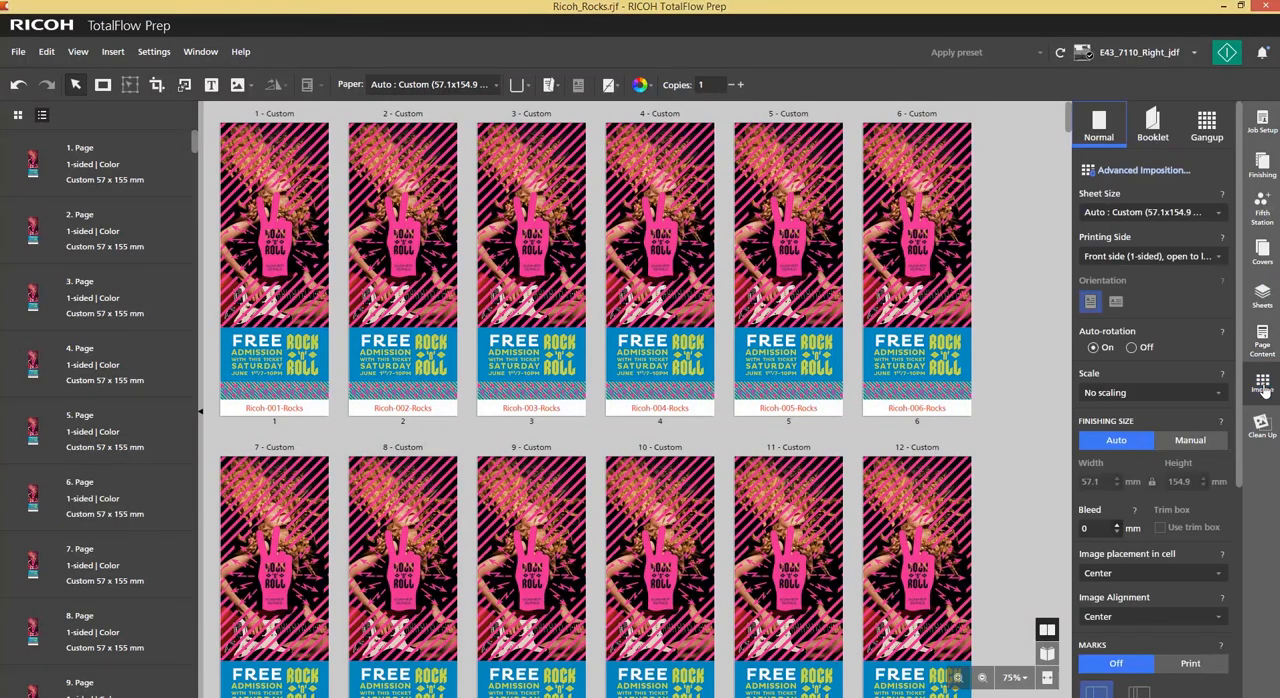
pyautogui.click(402, 260)
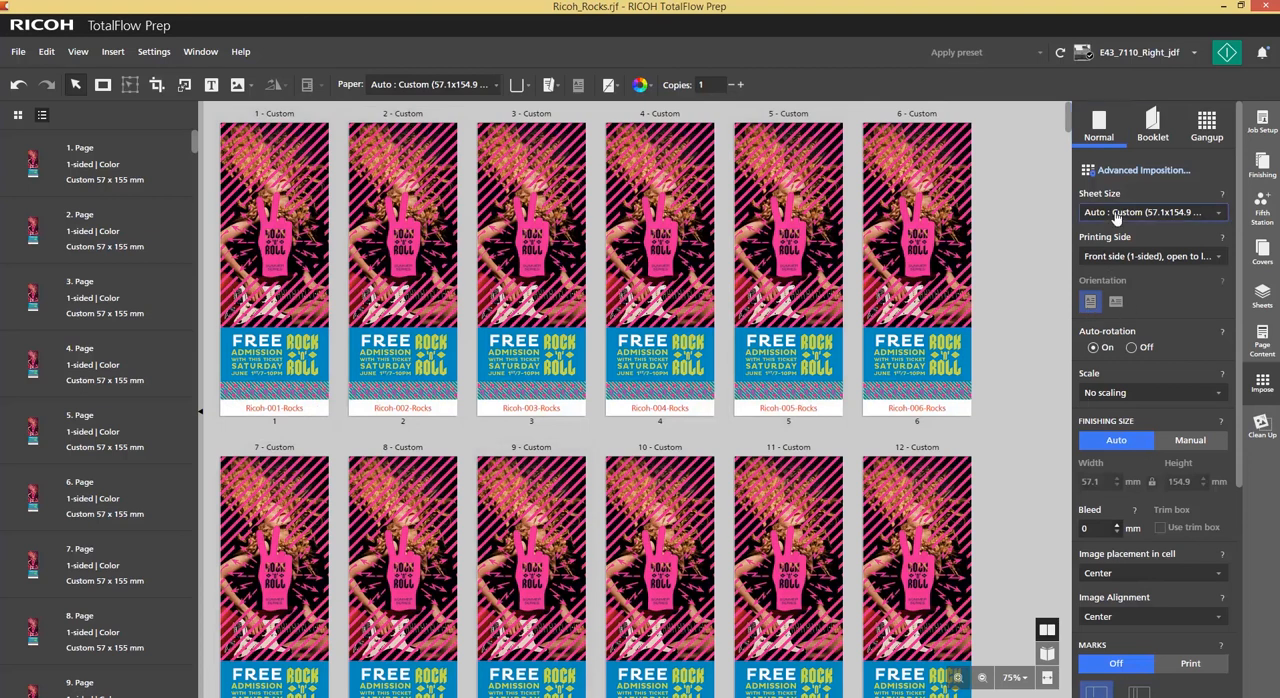
pyautogui.click(1117, 211)
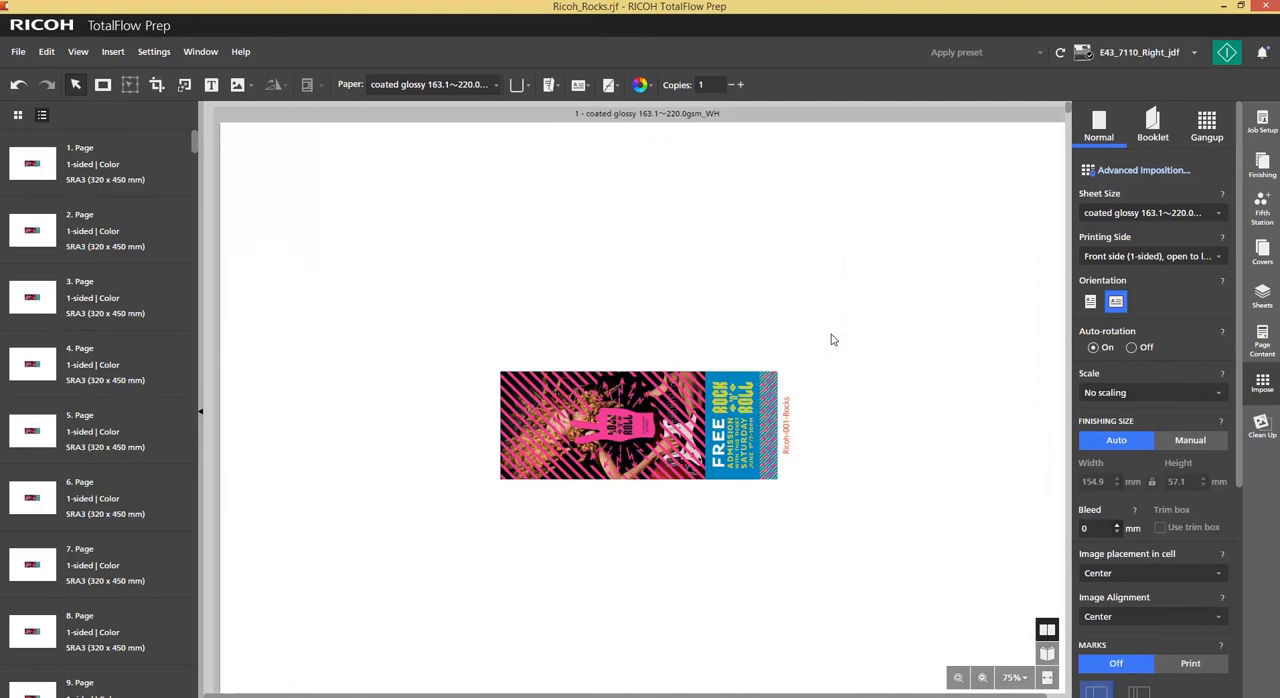
# Gang tickets 2 rows by 7 columns with 2 mm gutters and printed crop marks.
pyautogui.click(1206, 125)
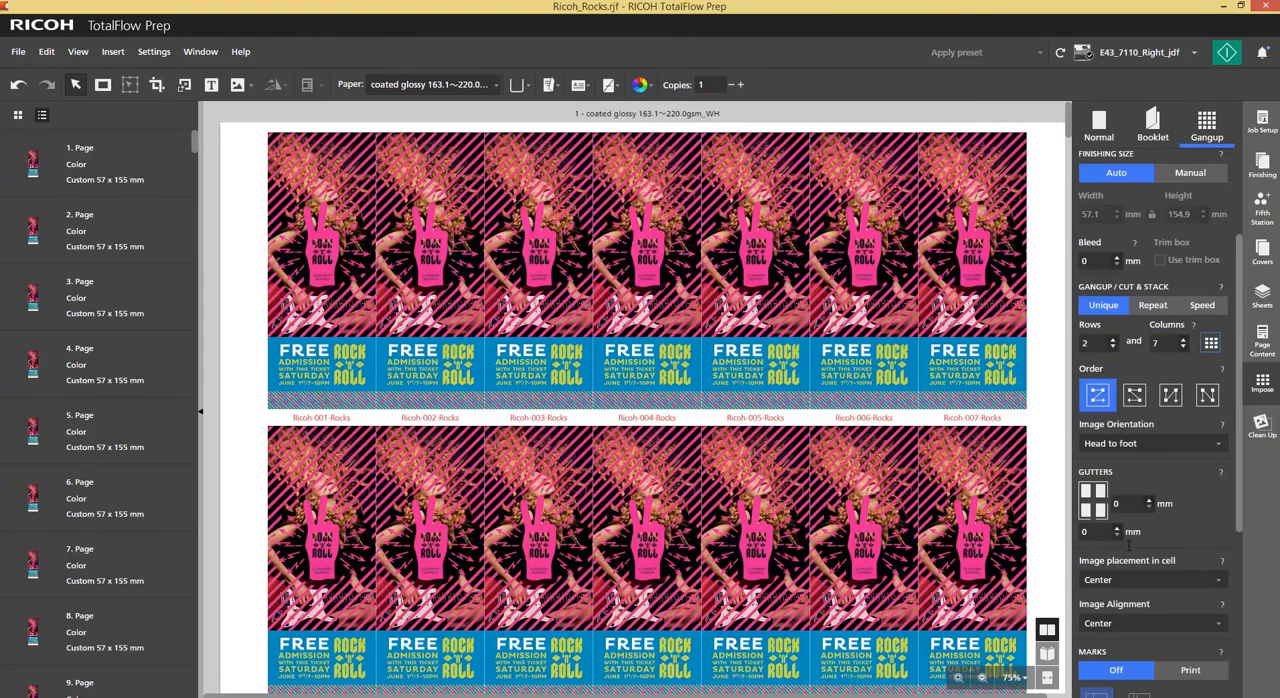
pyautogui.click(1140, 503)
pyautogui.write('2')
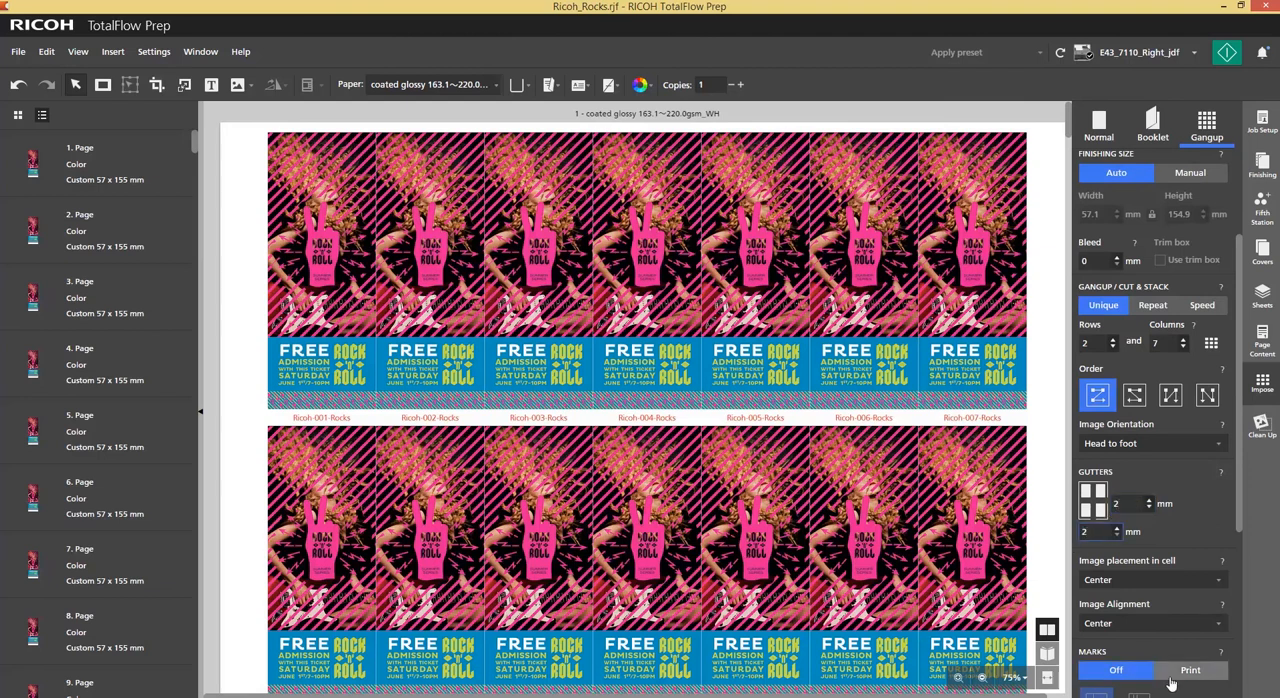
pyautogui.click(1190, 670)
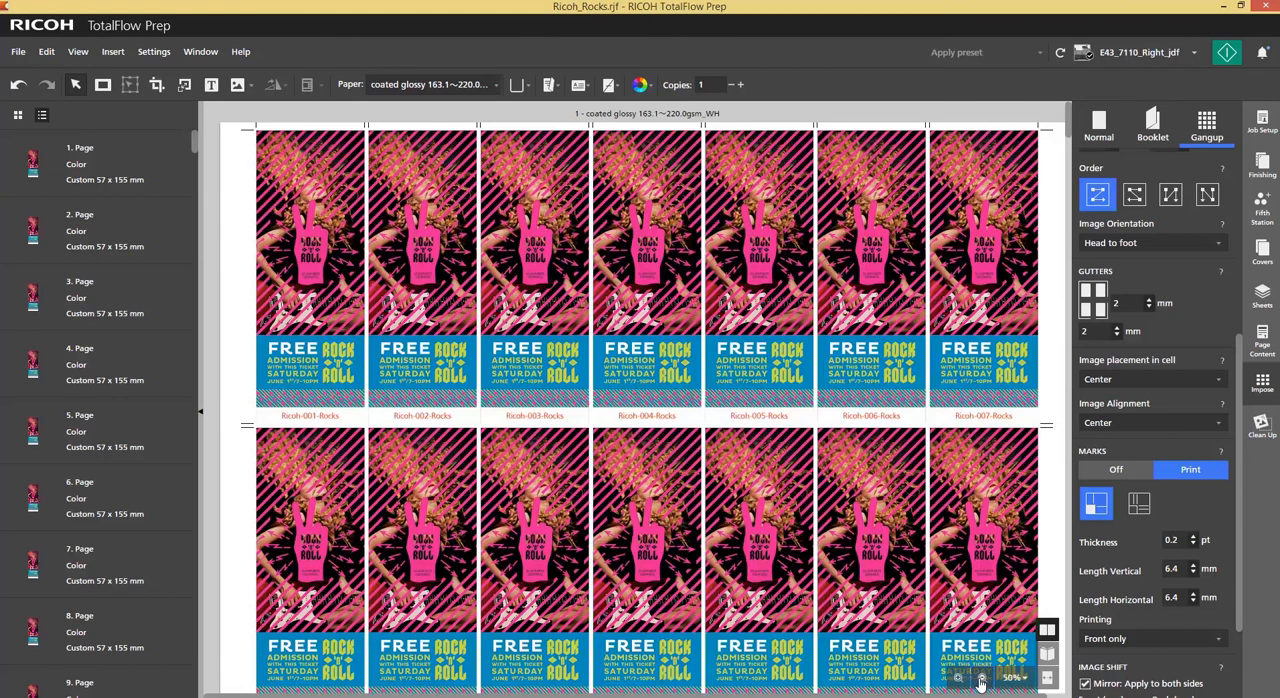
pyautogui.click(958, 678)
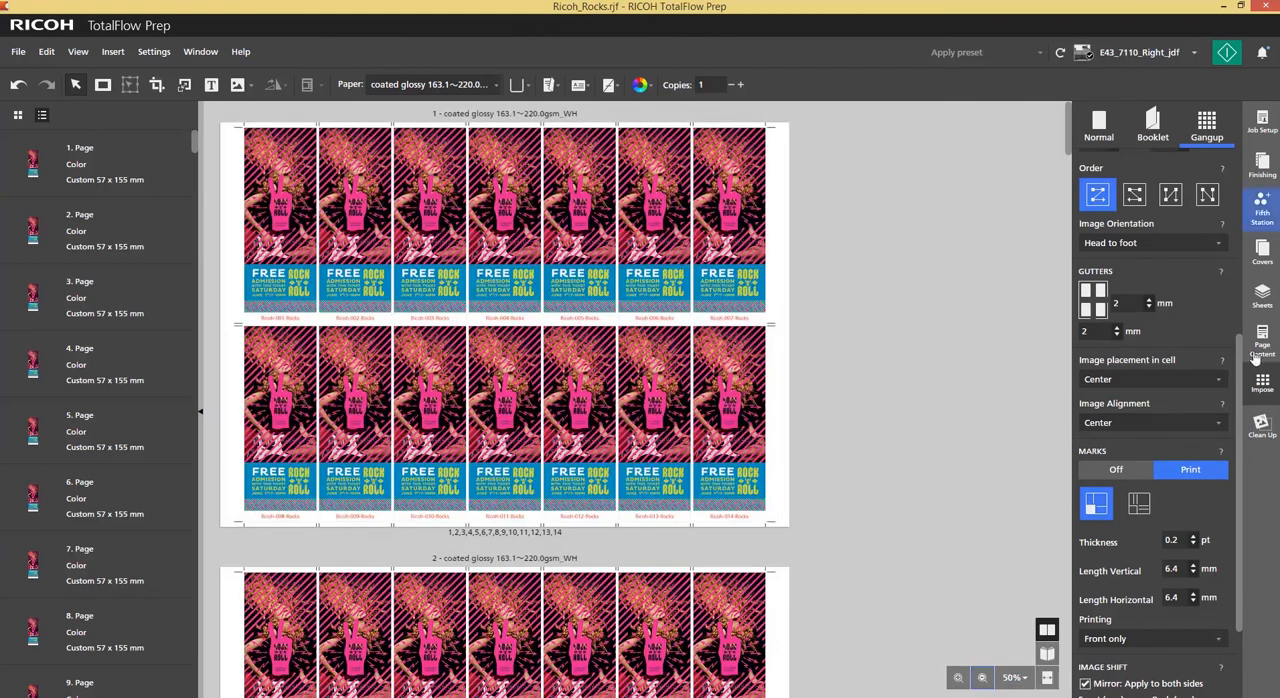
# In Fifth Station, choose Special effect toner and untick Text, Images and Line Art as targets.
pyautogui.click(1261, 207)
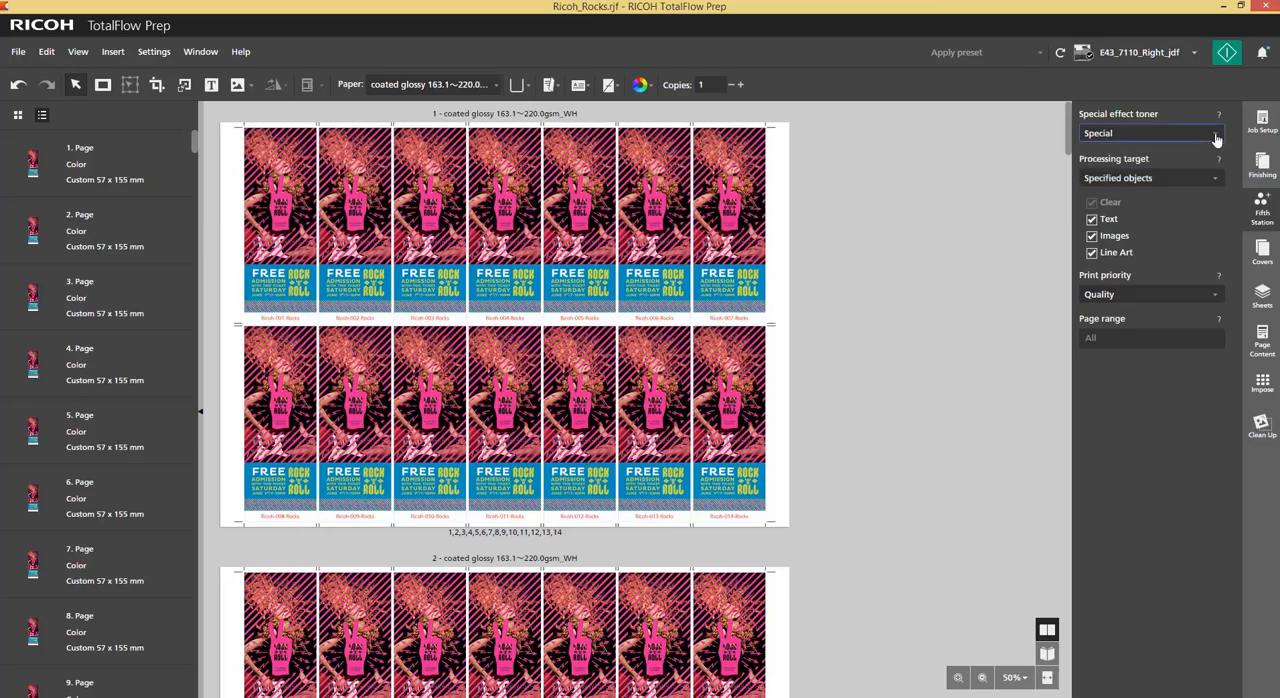
pyautogui.click(1150, 177)
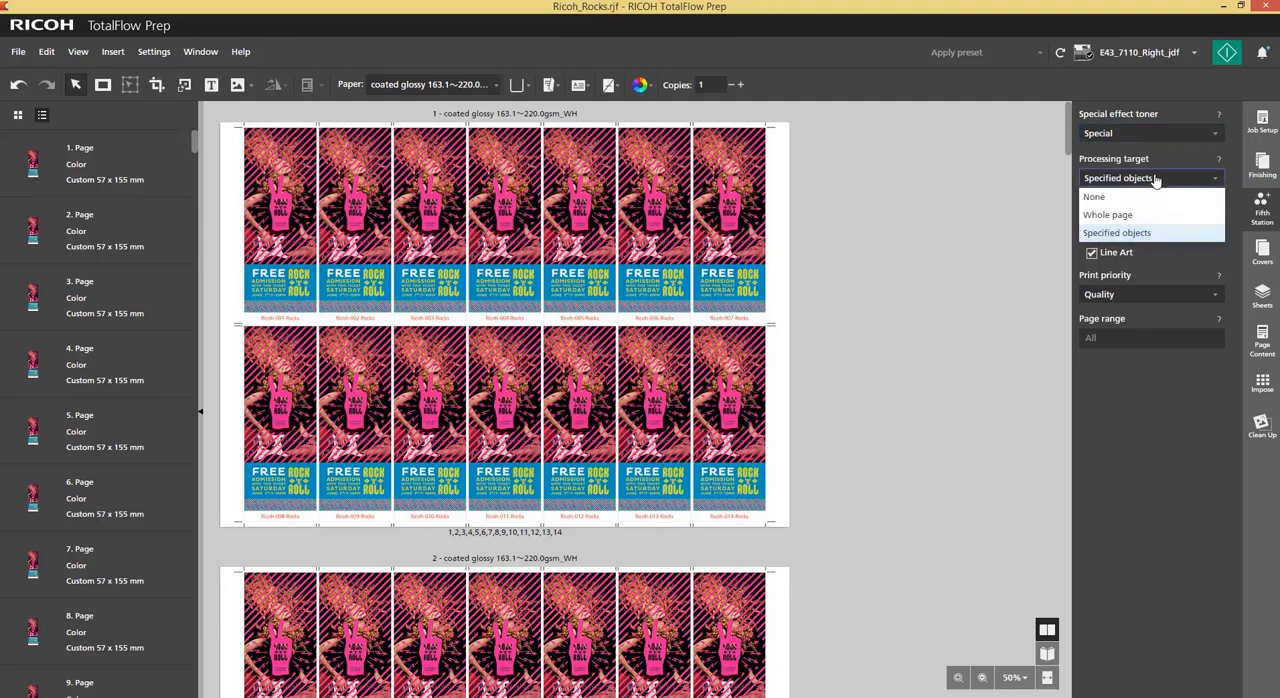
pyautogui.click(1117, 232)
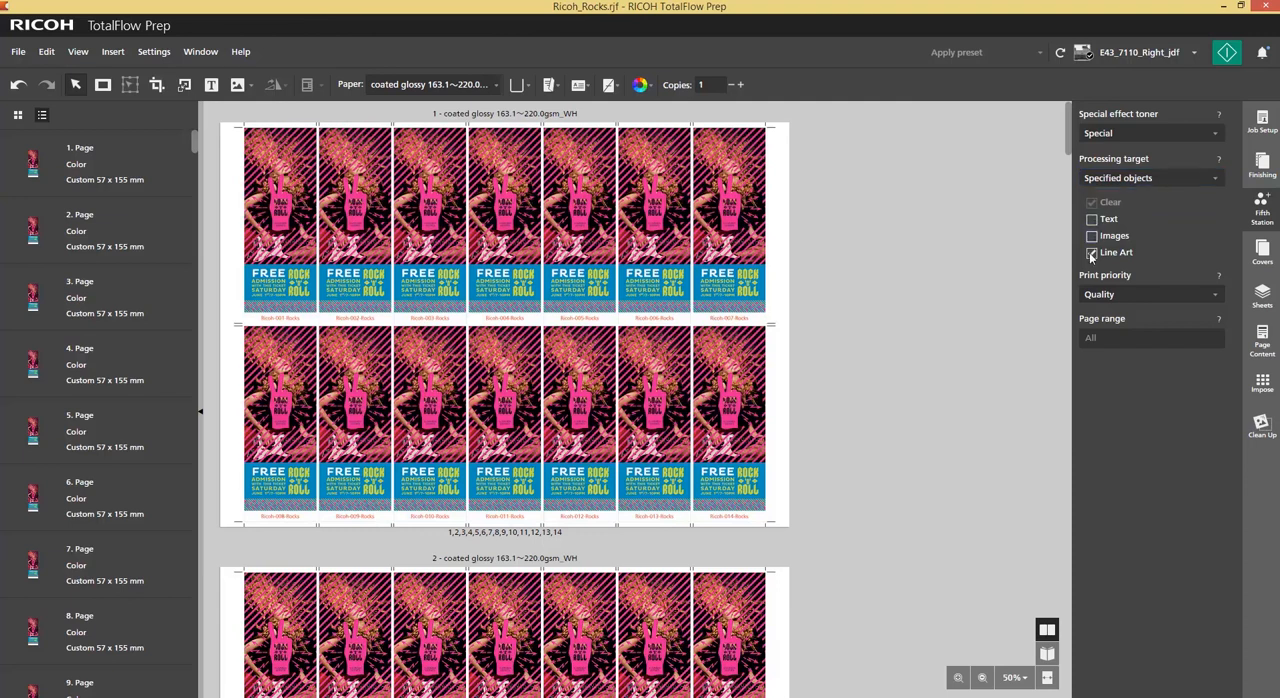
pyautogui.click(1091, 252)
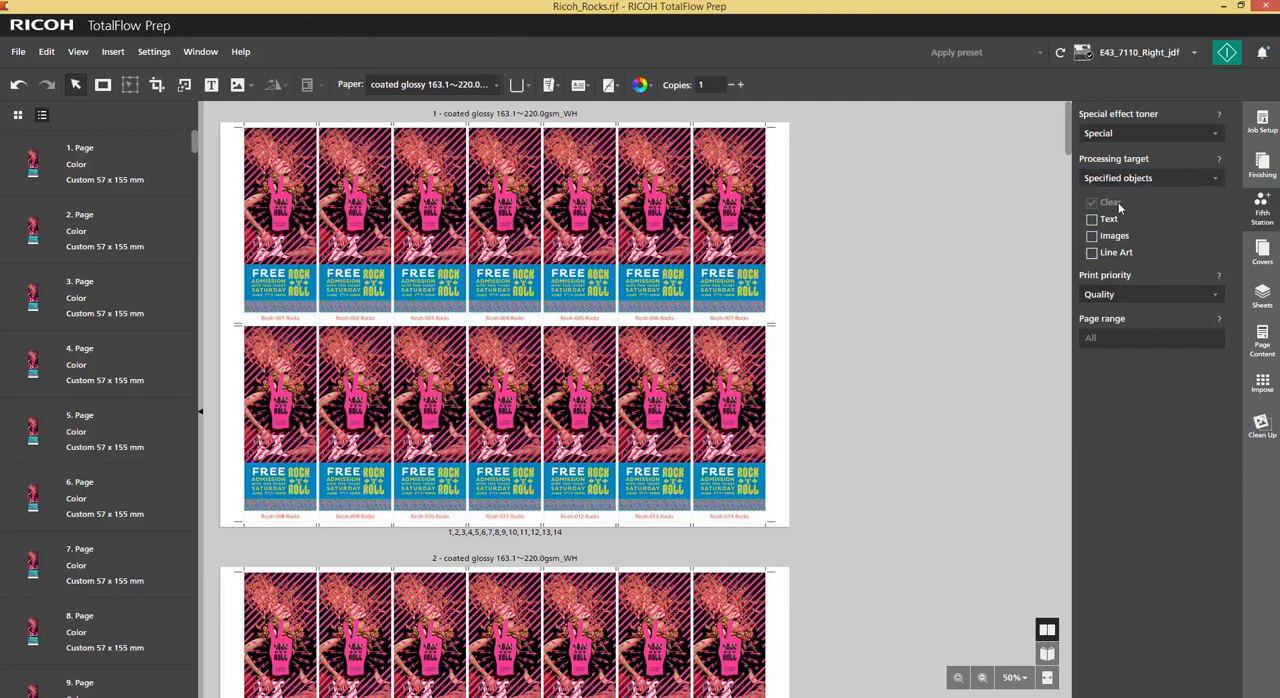
pyautogui.moveTo(1227, 52)
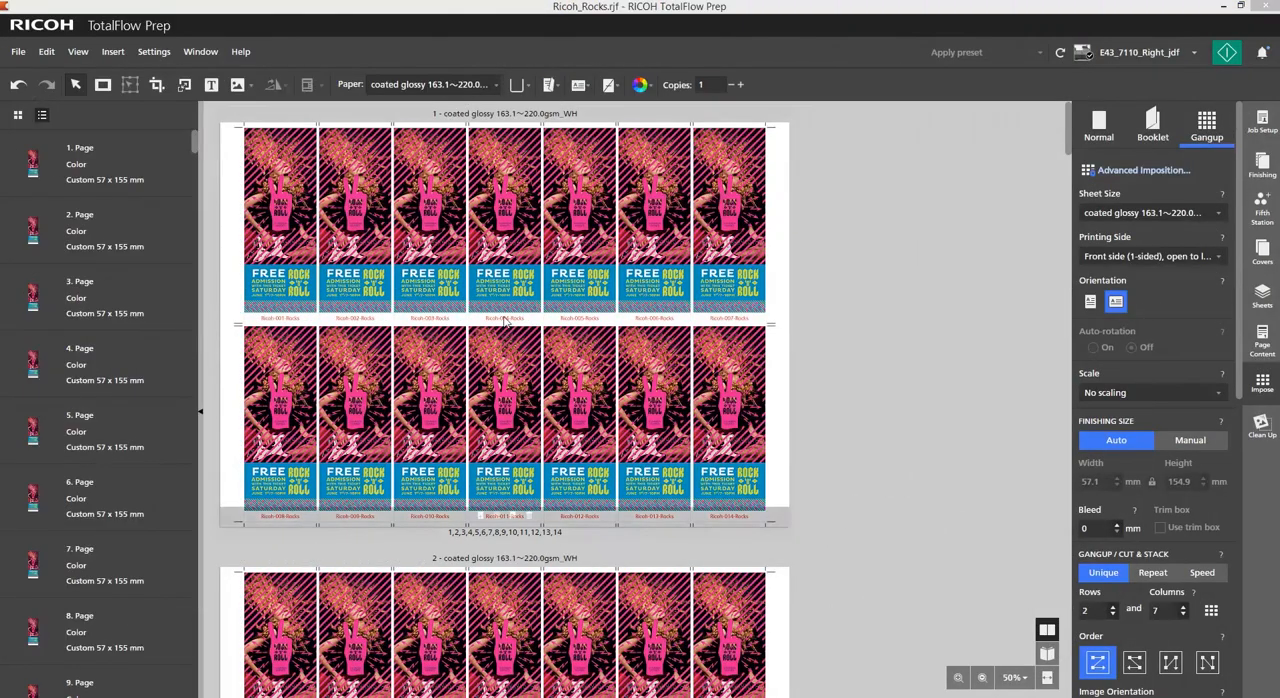
# Choose View > Hide Sheet Content to show page numbers instead of artwork.
pyautogui.click(78, 51)
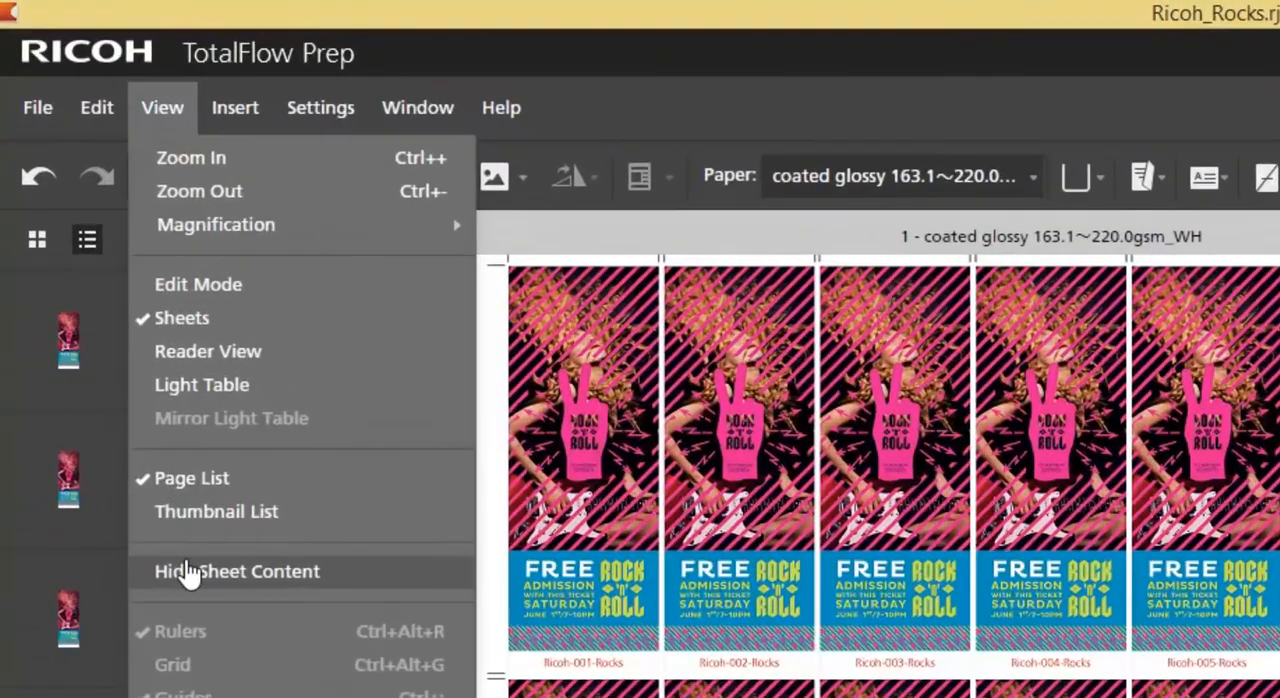
pyautogui.click(236, 571)
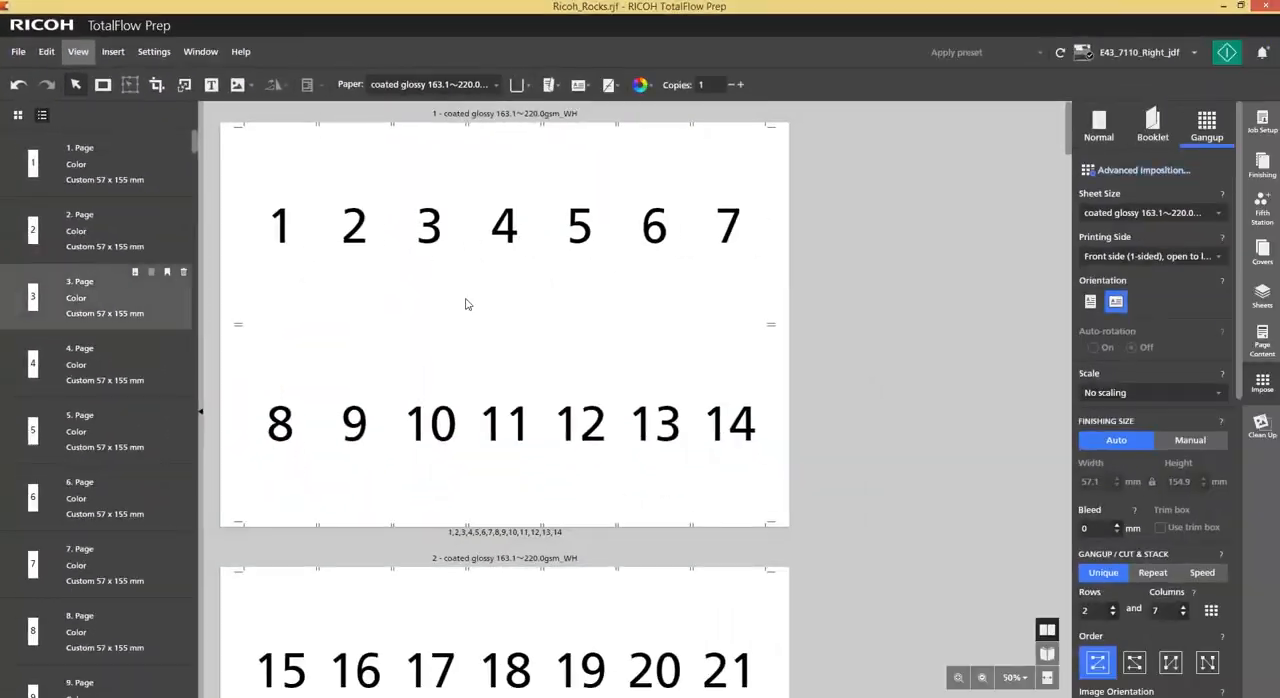